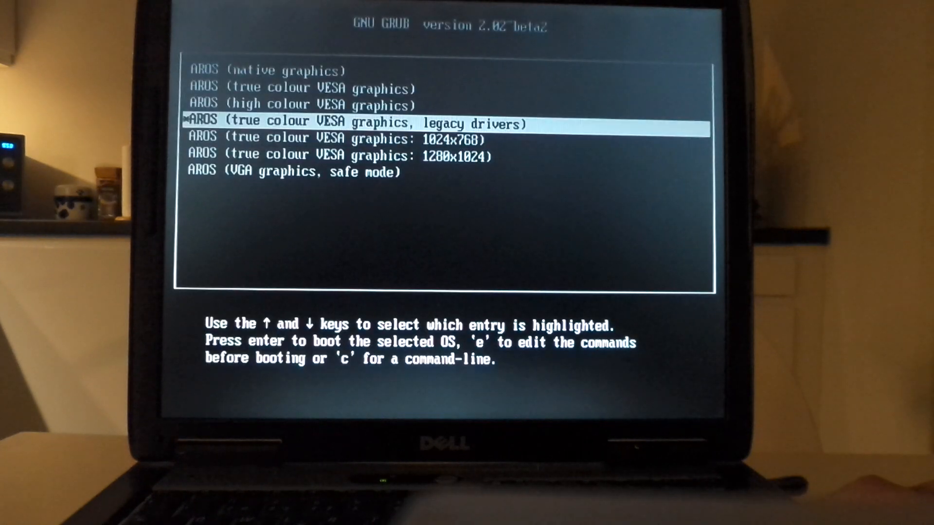
# Boot the AROS true-colour VESA legacy drivers entry from the GRUB menu
pyautogui.press('Return')
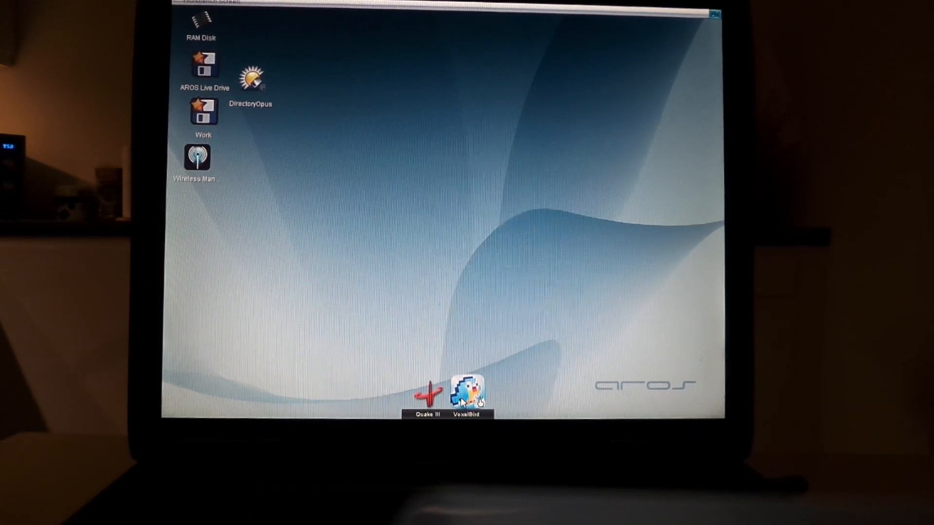
# Launch Voxel Bird from the dock, dismiss the welcome and start a new game
pyautogui.doubleClick(468, 393)
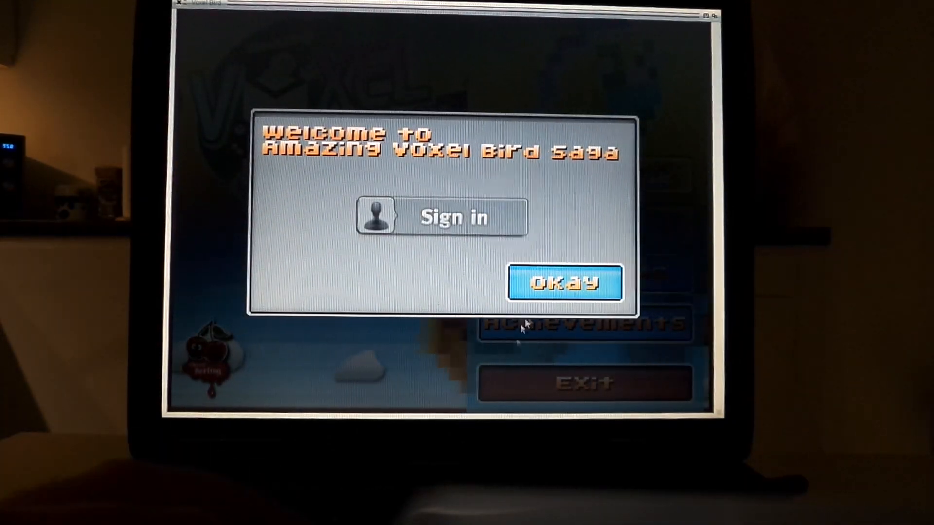
pyautogui.click(564, 282)
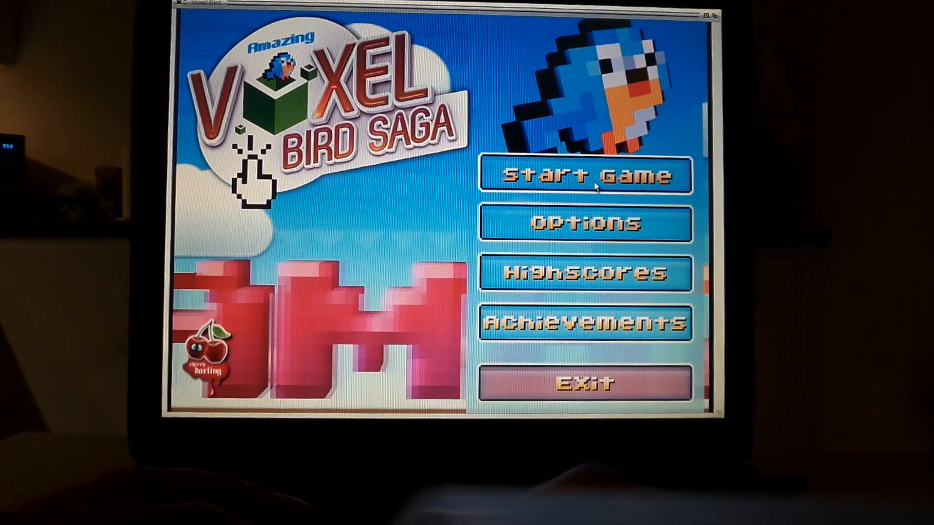
pyautogui.click(587, 175)
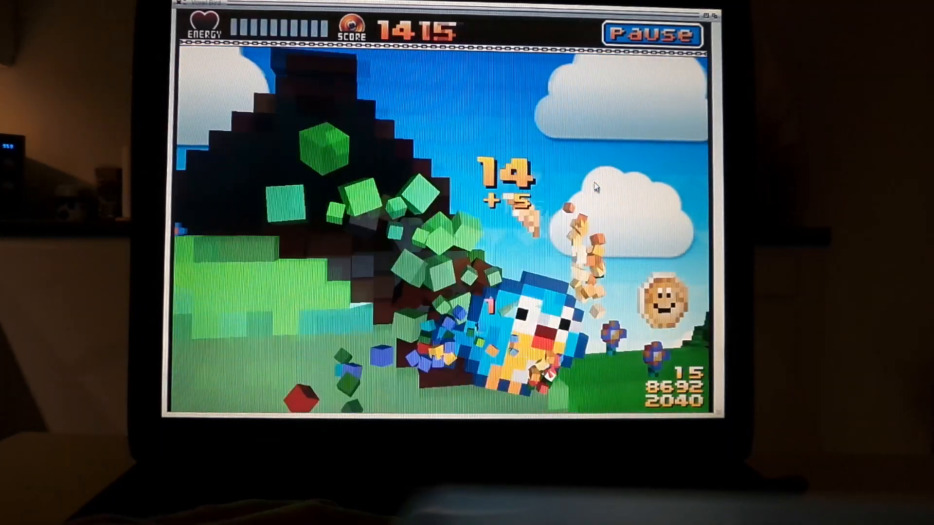
# Pause the match, return to the title screen and exit Voxel Bird
pyautogui.click(651, 34)
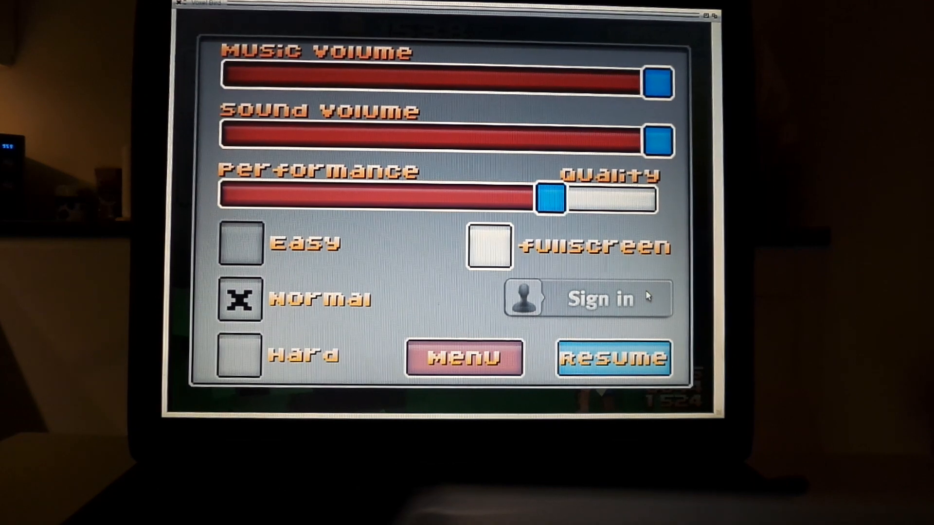
pyautogui.click(614, 357)
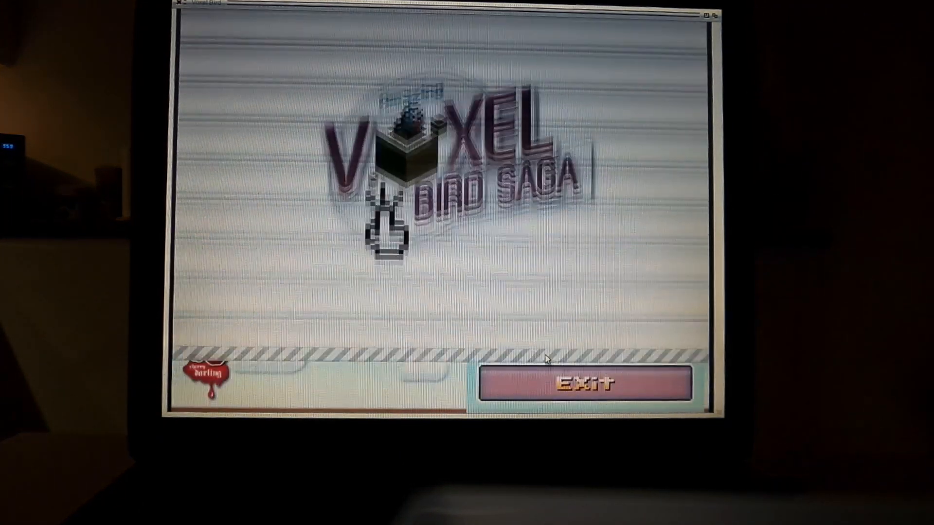
pyautogui.click(581, 383)
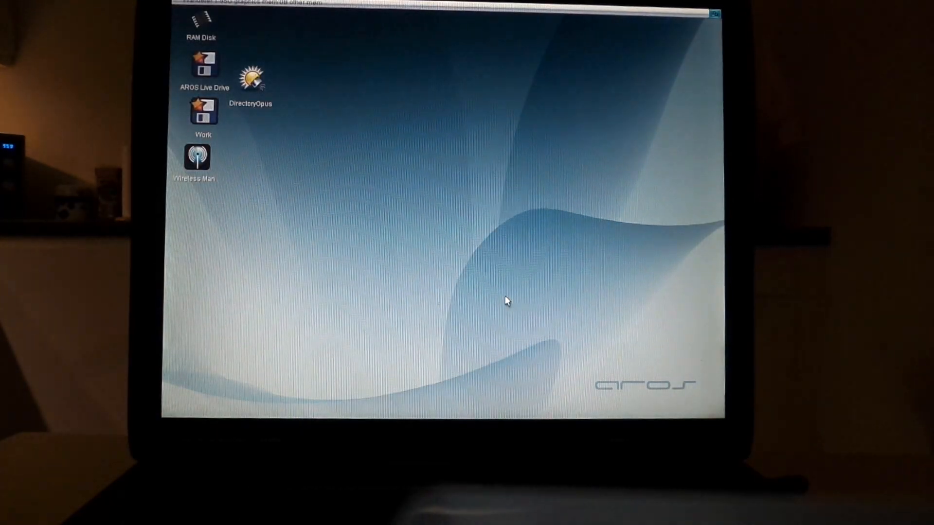
pyautogui.moveTo(354, 285)
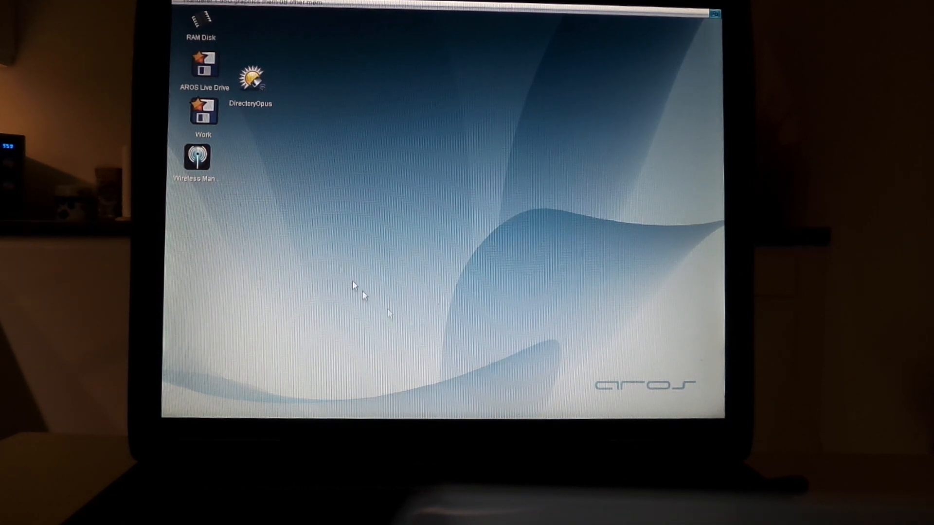
# Open Work then Games, and bring up BoingIconBar Preferences from the dock
pyautogui.doubleClick(203, 112)
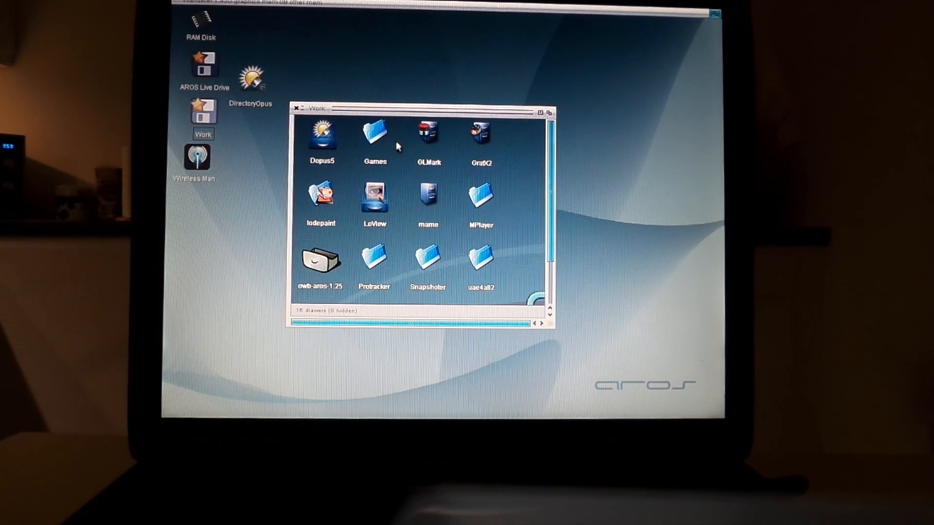
pyautogui.doubleClick(375, 134)
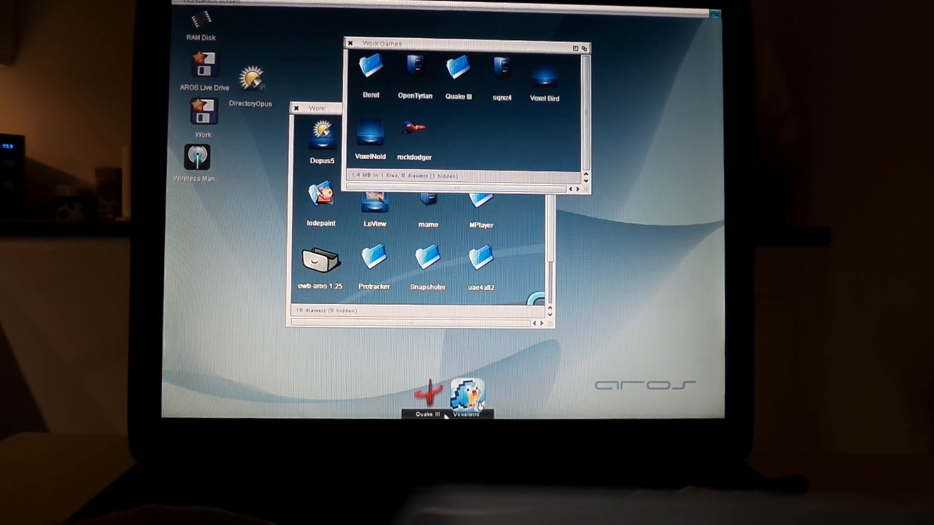
pyautogui.rightClick(467, 397)
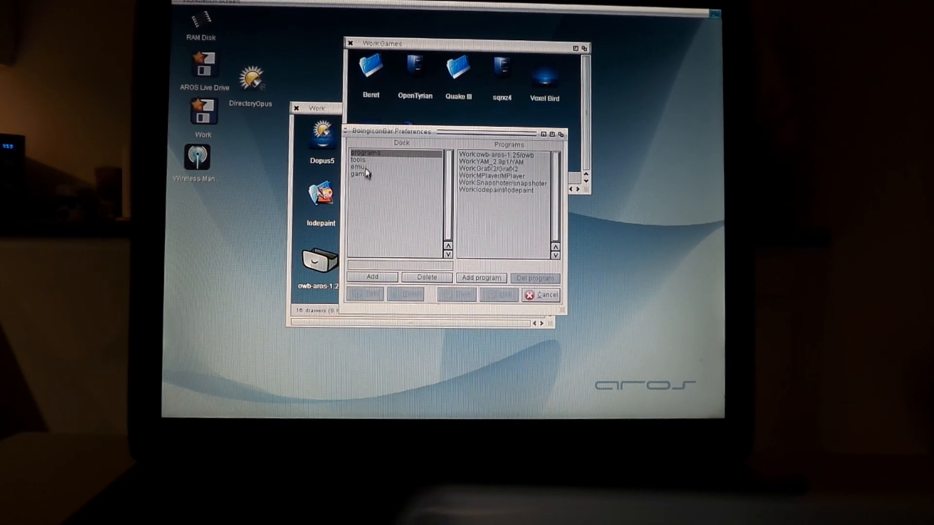
# Add a new dock named Music, then show the games dock's program list
pyautogui.click(396, 265)
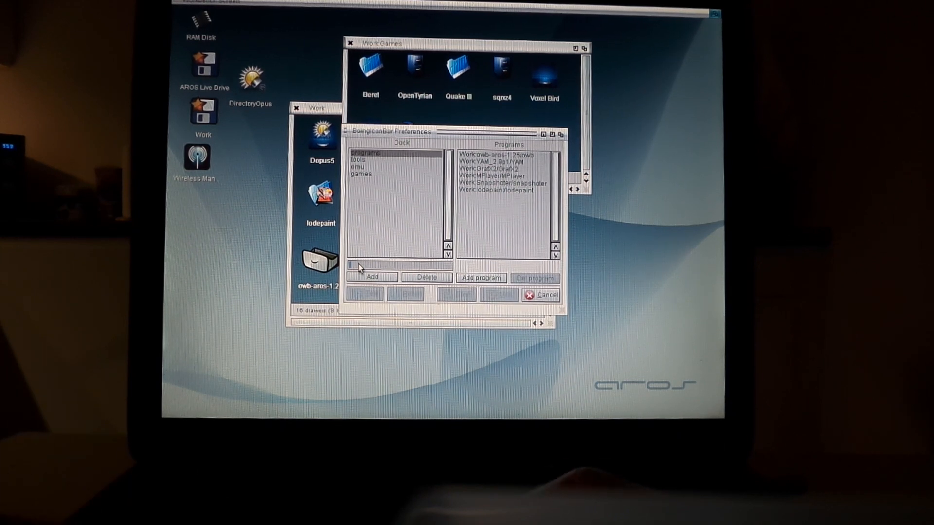
pyautogui.write('MI')
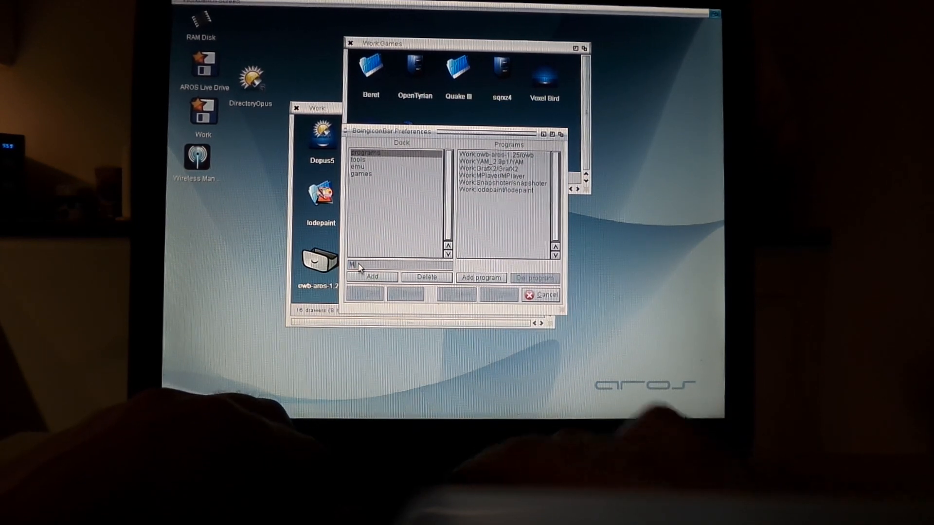
pyautogui.write('Music')
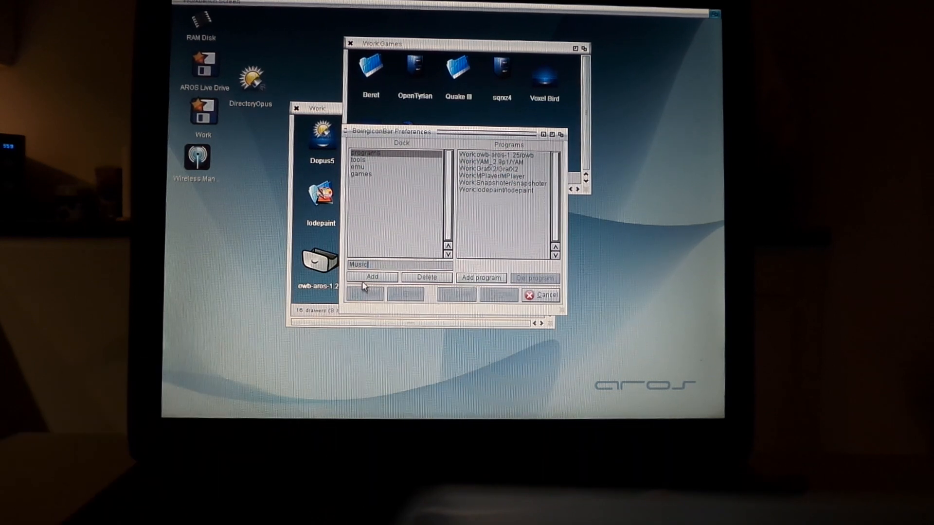
pyautogui.click(372, 278)
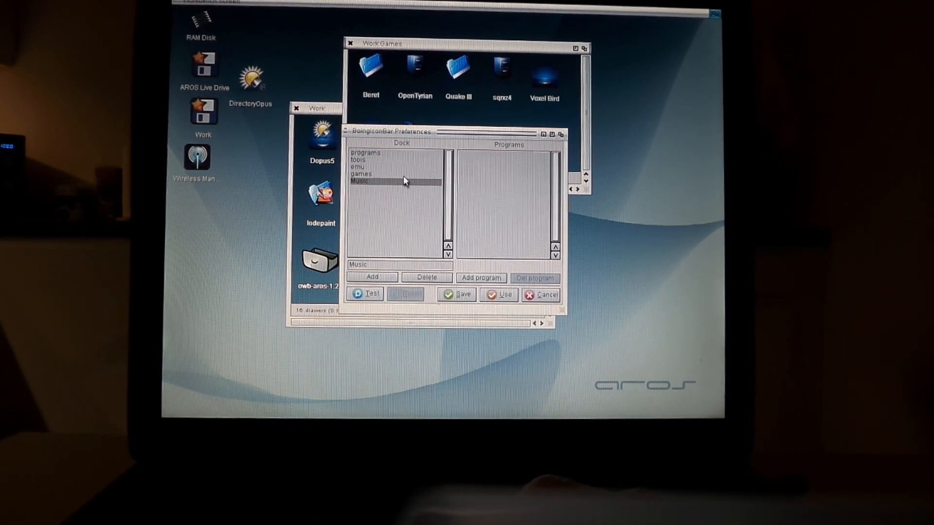
pyautogui.moveTo(421, 345)
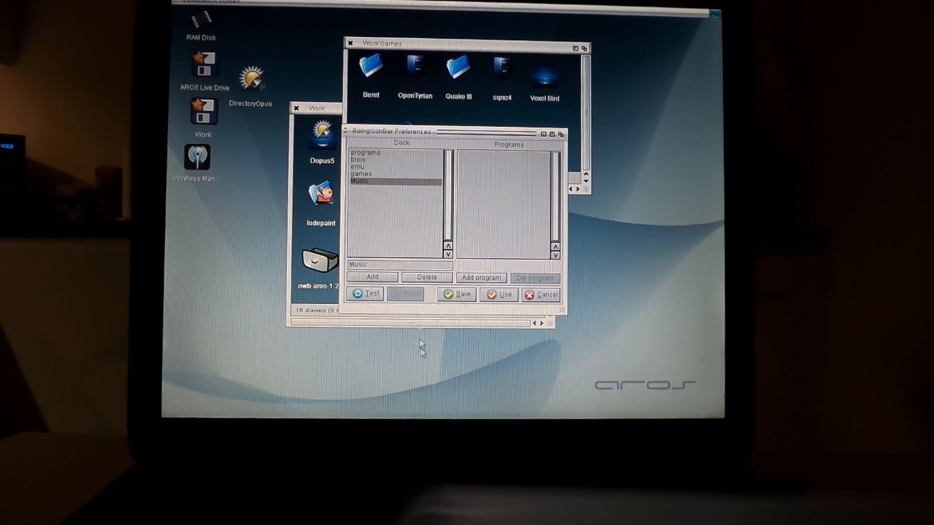
pyautogui.click(362, 173)
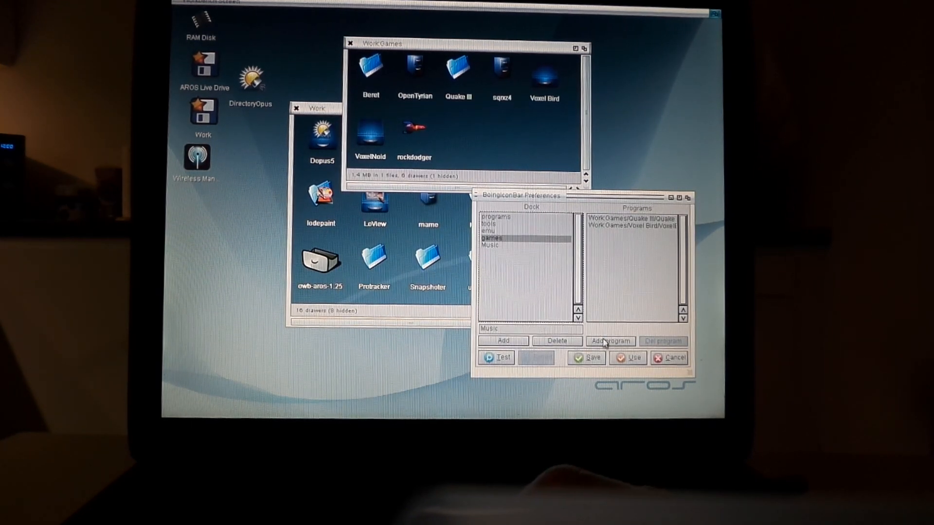
# Add sqrxz4_aros from Work:Games/sqrxz4 to the games dock
pyautogui.click(609, 342)
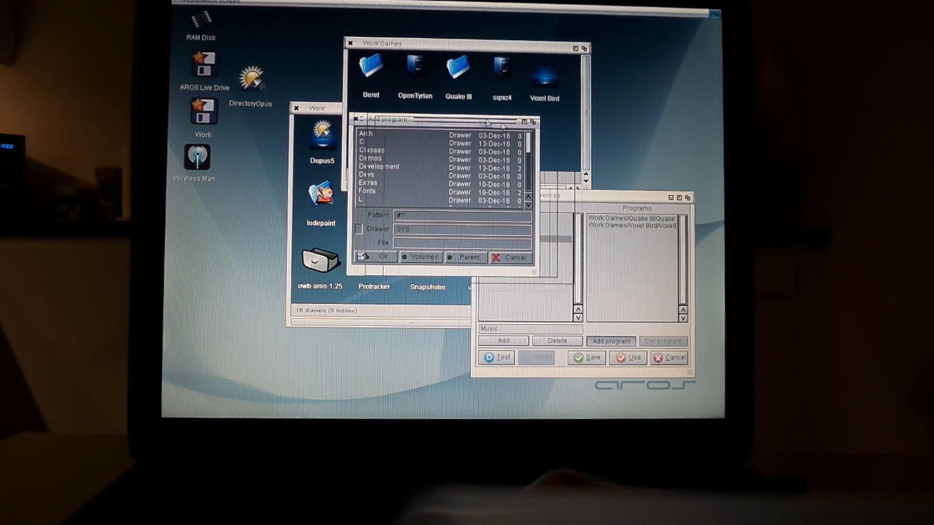
pyautogui.doubleClick(501, 65)
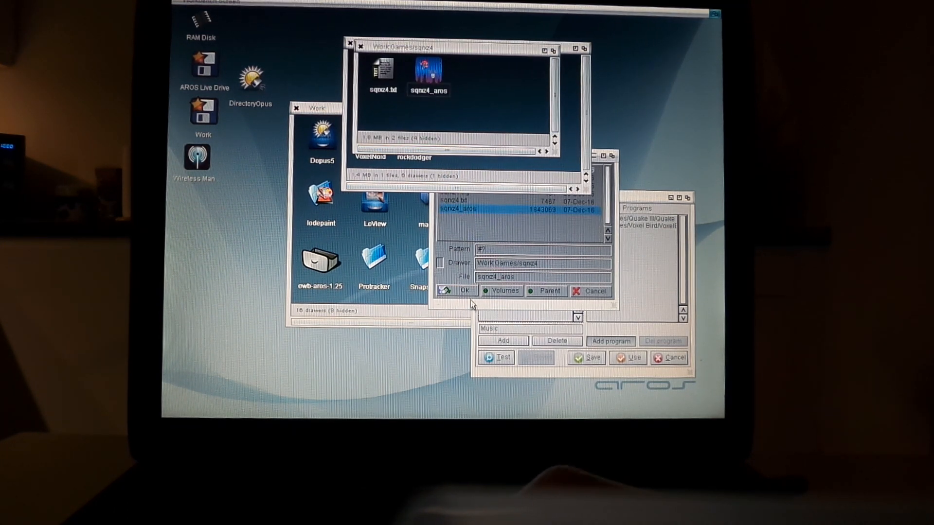
pyautogui.click(458, 291)
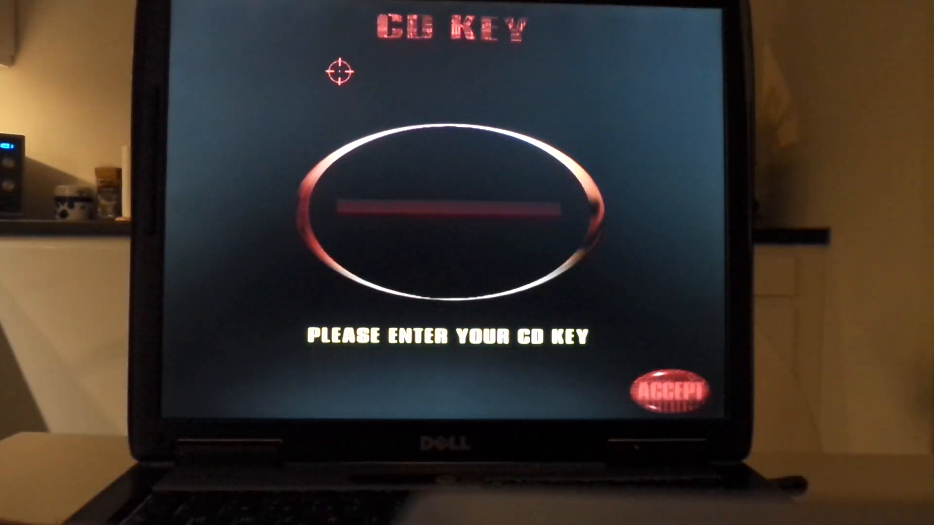
# Start a single-player match on Q3DM2 House of Pain at Bring It On, then pause
pyautogui.click(673, 393)
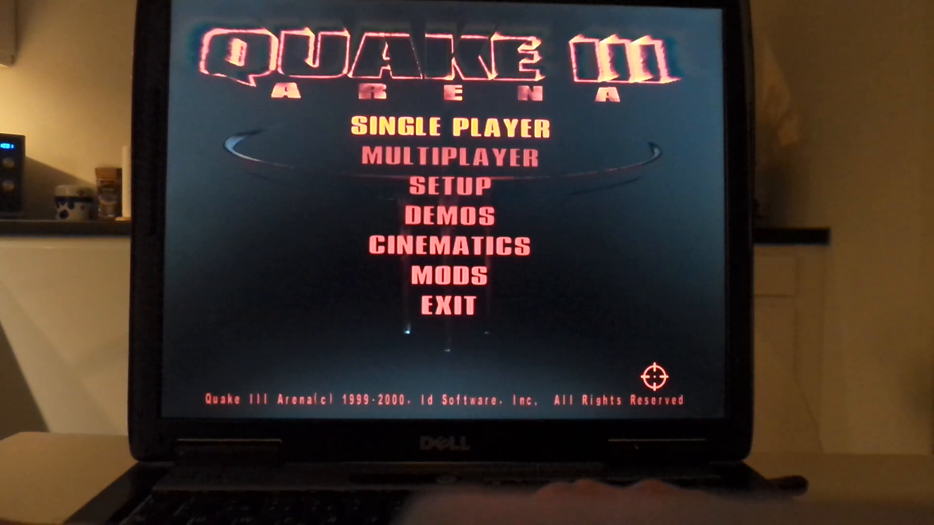
pyautogui.click(455, 127)
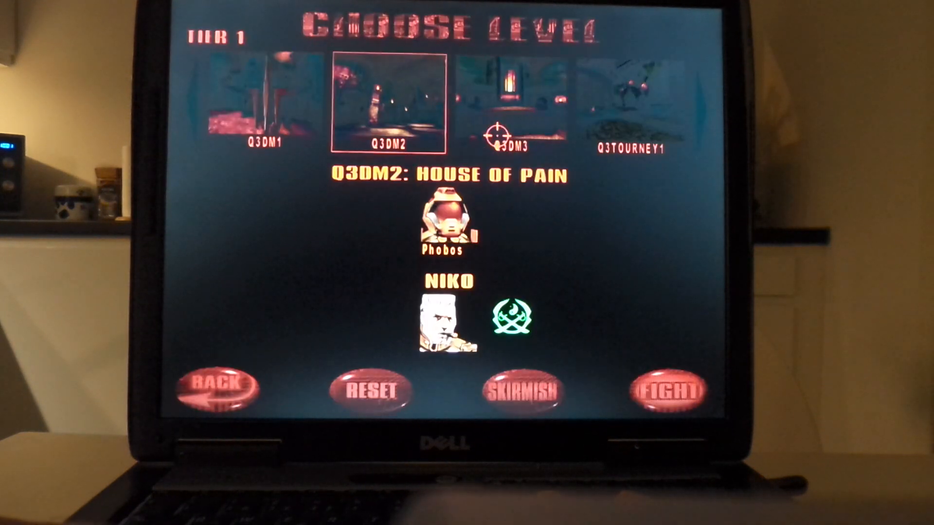
pyautogui.click(663, 390)
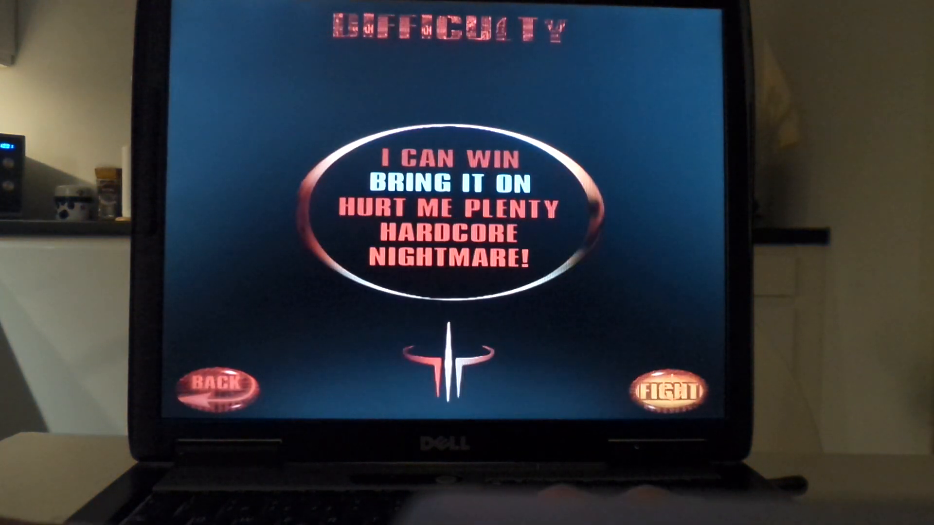
pyautogui.click(666, 392)
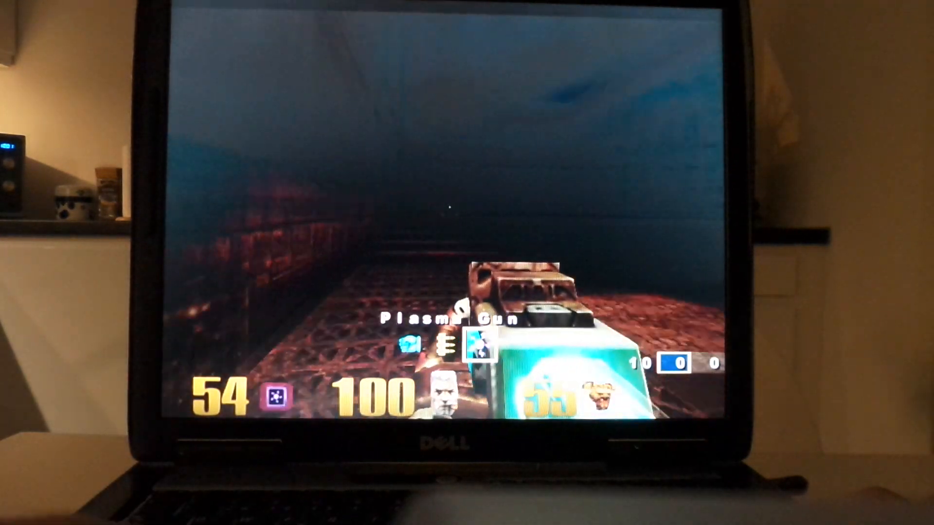
pyautogui.press('Escape')
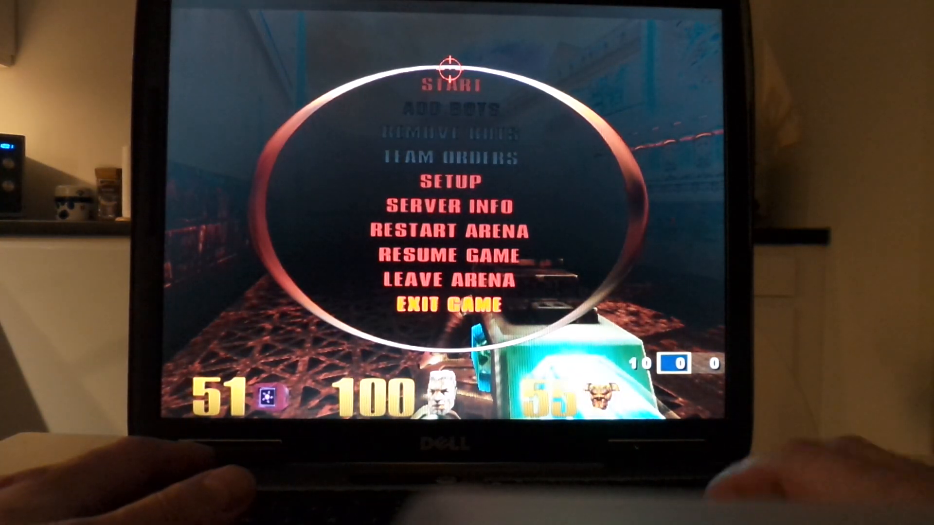
# Exit Quake III, then load the Batman JPG from the Pictures folder in LodePaint
pyautogui.click(450, 305)
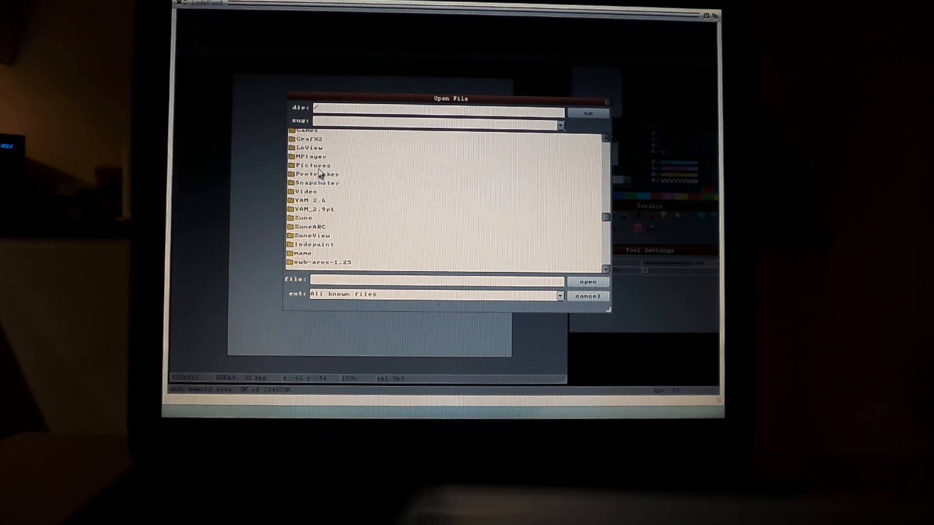
pyautogui.doubleClick(312, 166)
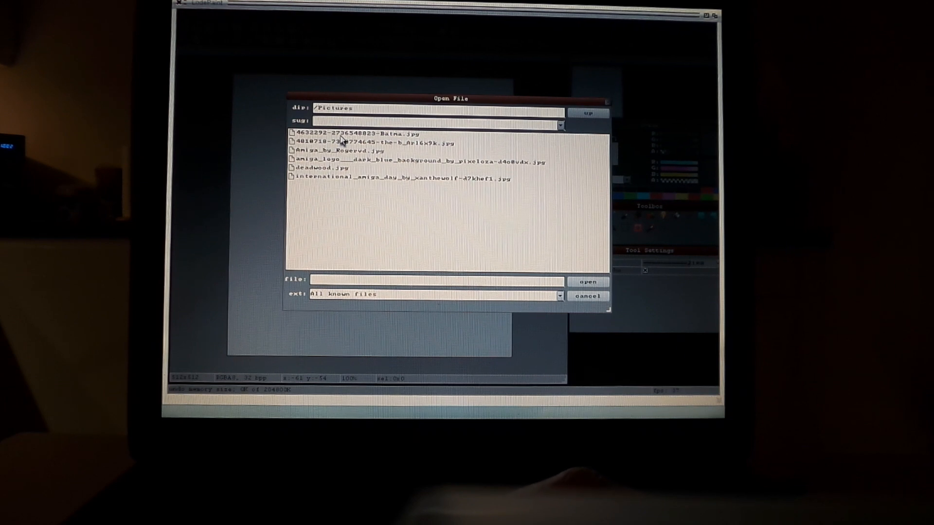
pyautogui.doubleClick(348, 133)
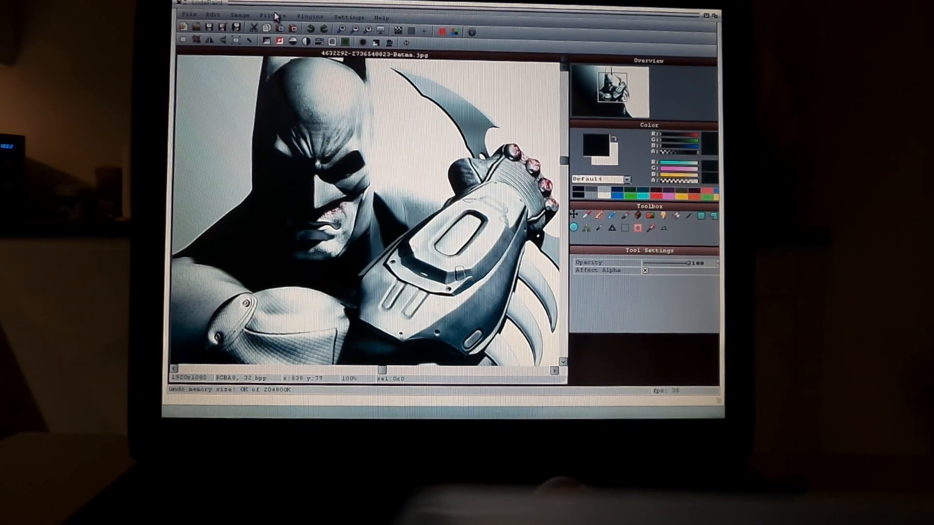
# Apply Sharpen to the Batman image, preview High Pass and close it unapplied
pyautogui.click(273, 16)
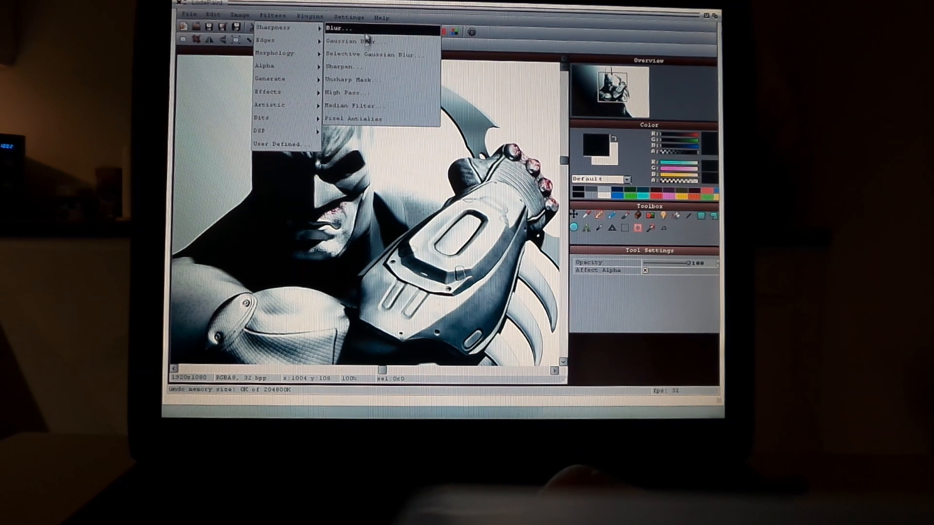
pyautogui.moveTo(357, 93)
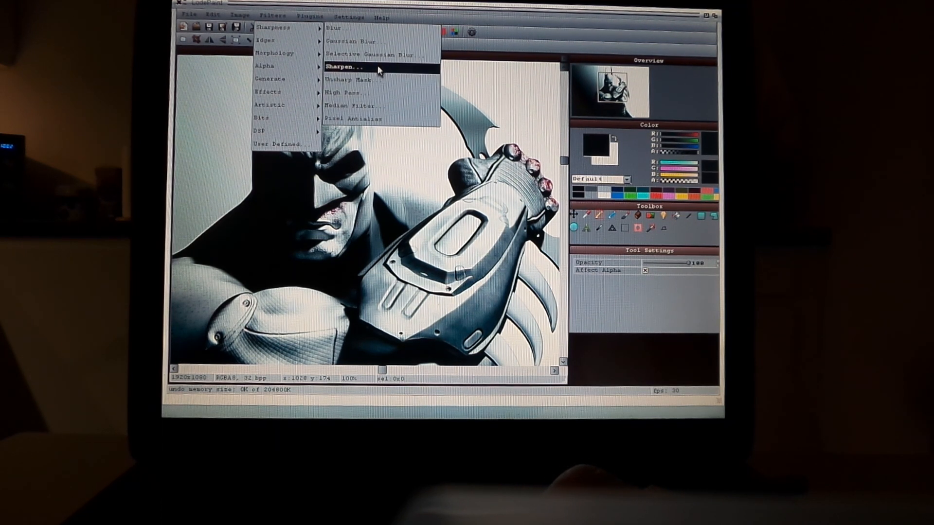
pyautogui.click(344, 67)
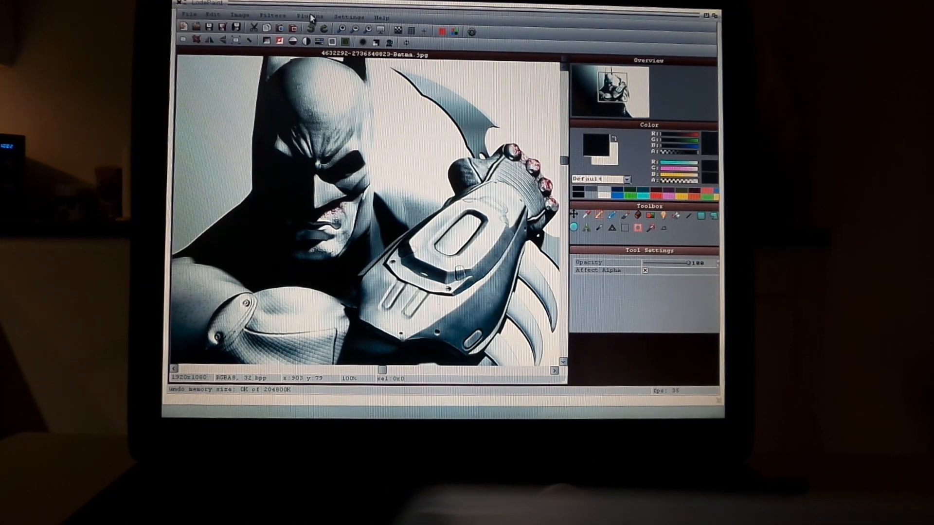
pyautogui.click(274, 17)
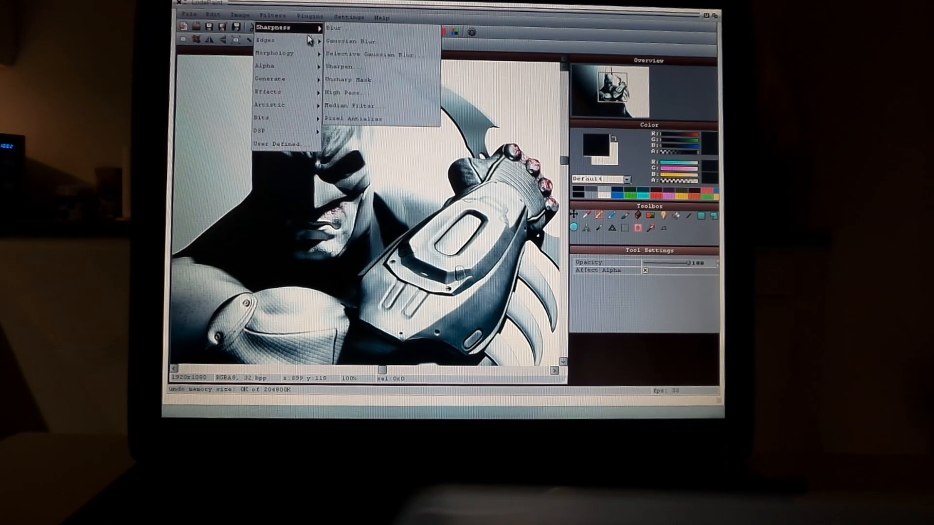
pyautogui.click(343, 92)
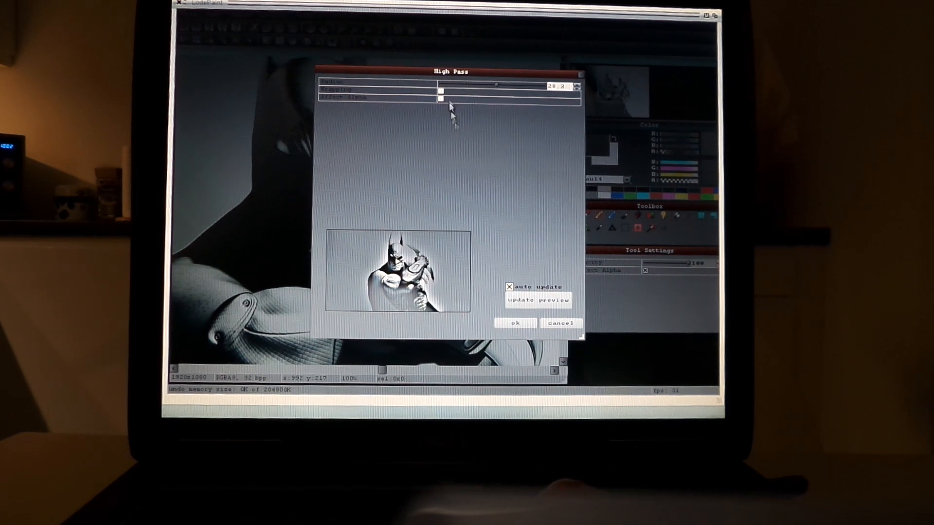
pyautogui.click(441, 89)
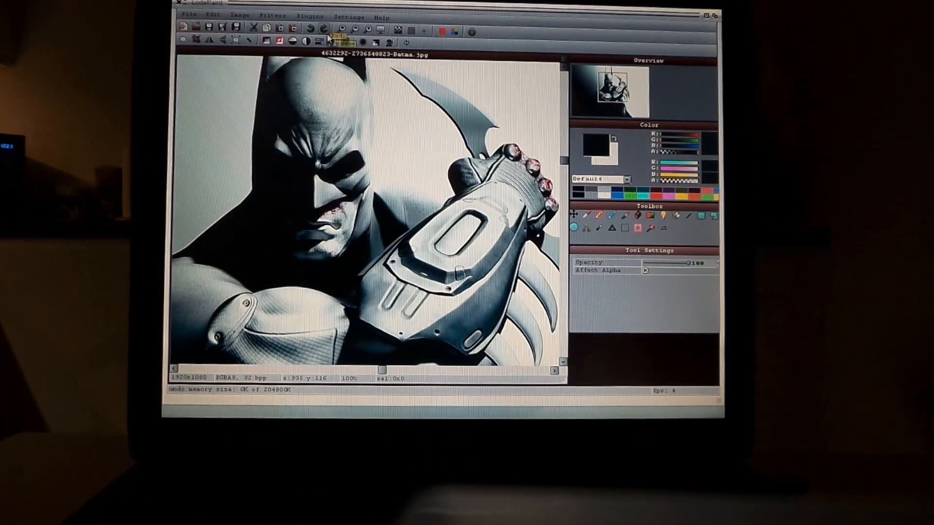
# Colorize the Batman image via Image > Colors, picking a colour from the spectrum
pyautogui.click(274, 15)
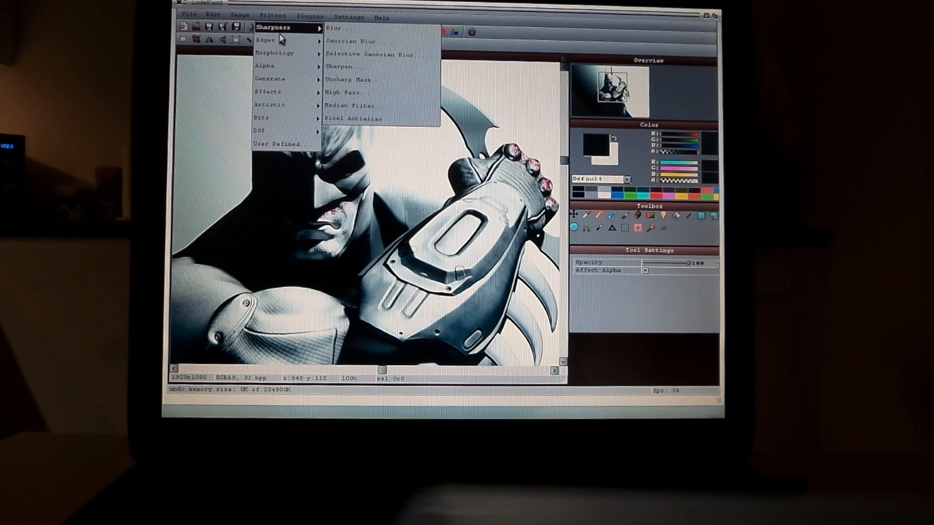
pyautogui.click(239, 15)
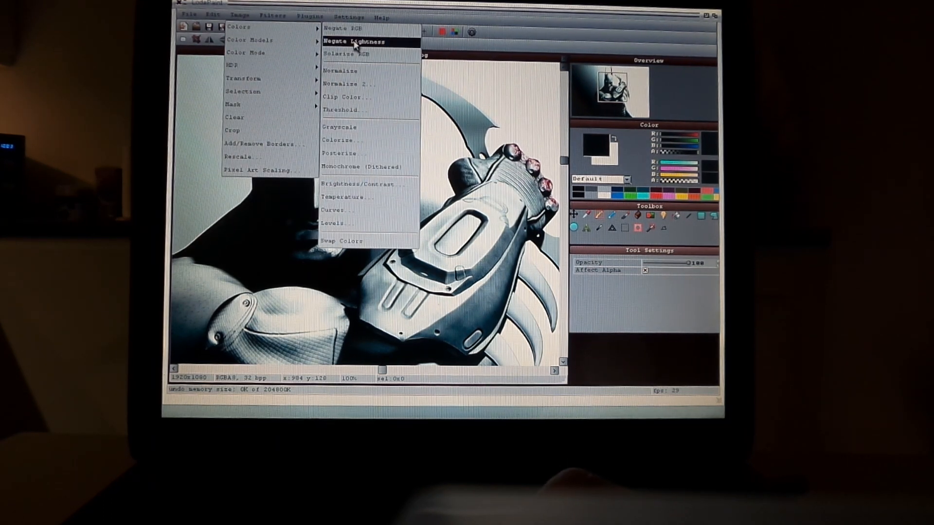
pyautogui.moveTo(343, 127)
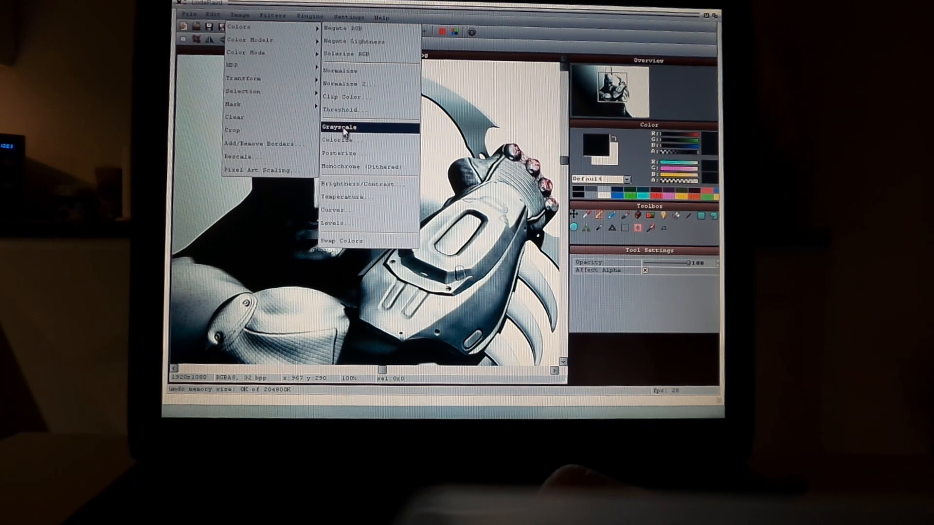
pyautogui.click(337, 139)
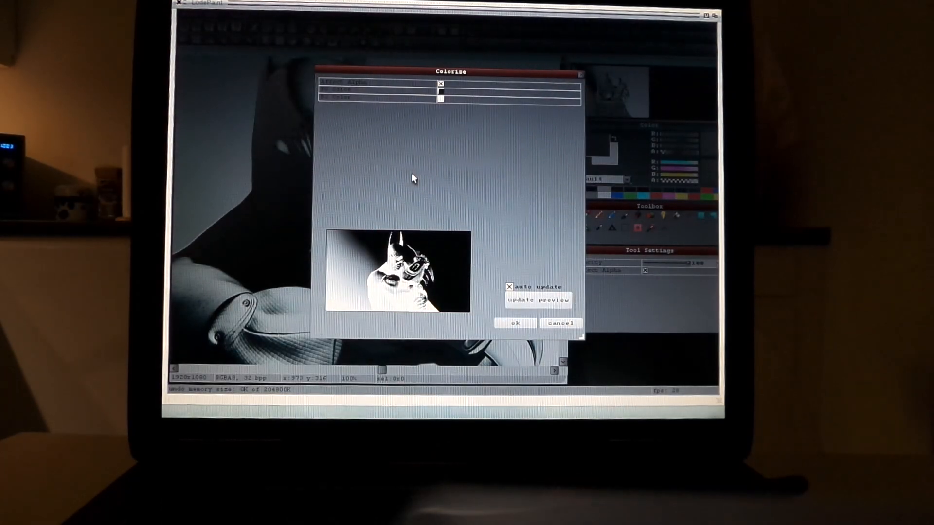
pyautogui.click(439, 96)
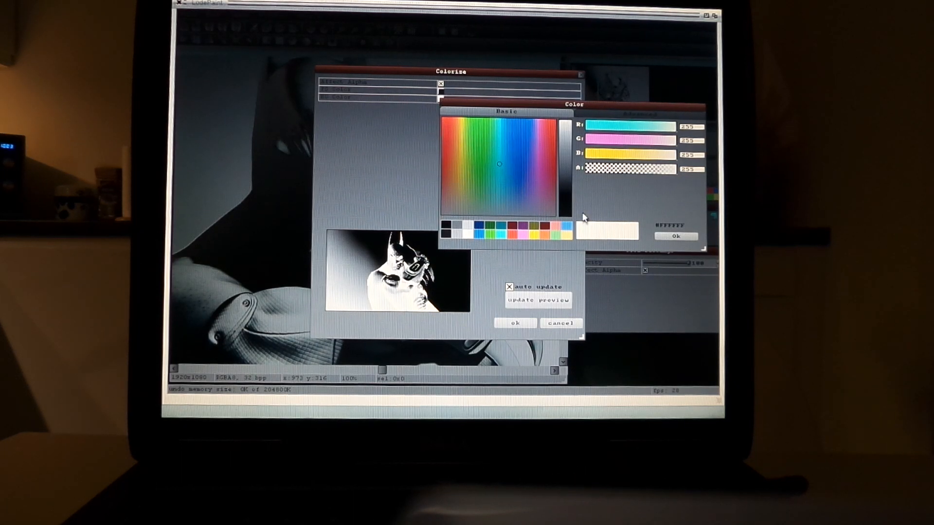
pyautogui.click(677, 236)
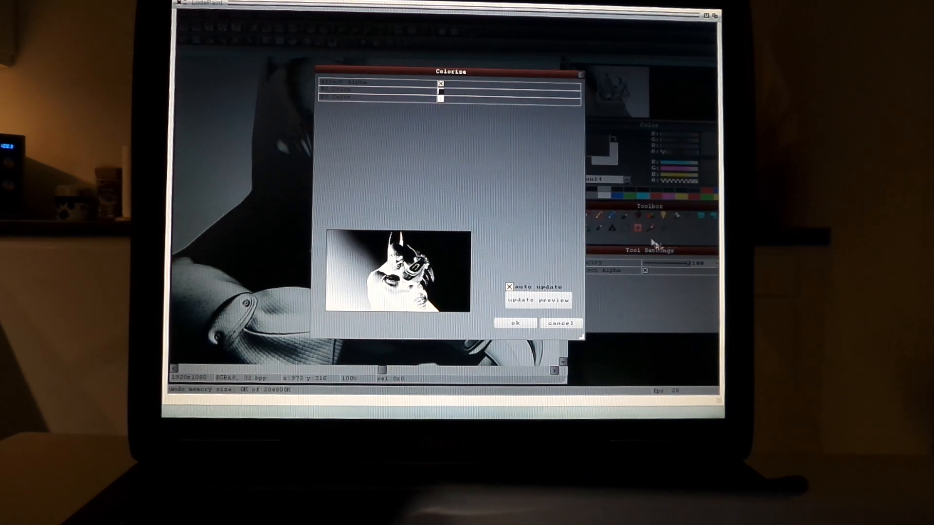
pyautogui.click(441, 98)
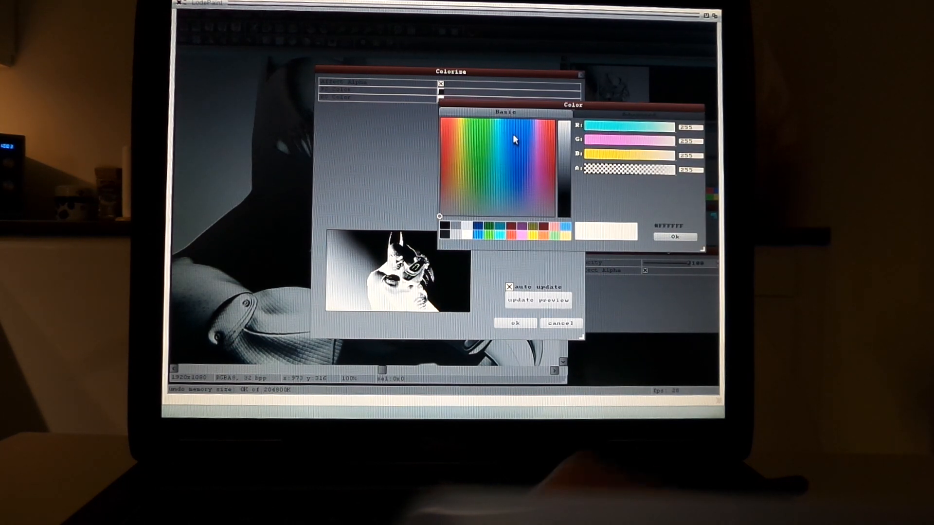
pyautogui.click(674, 237)
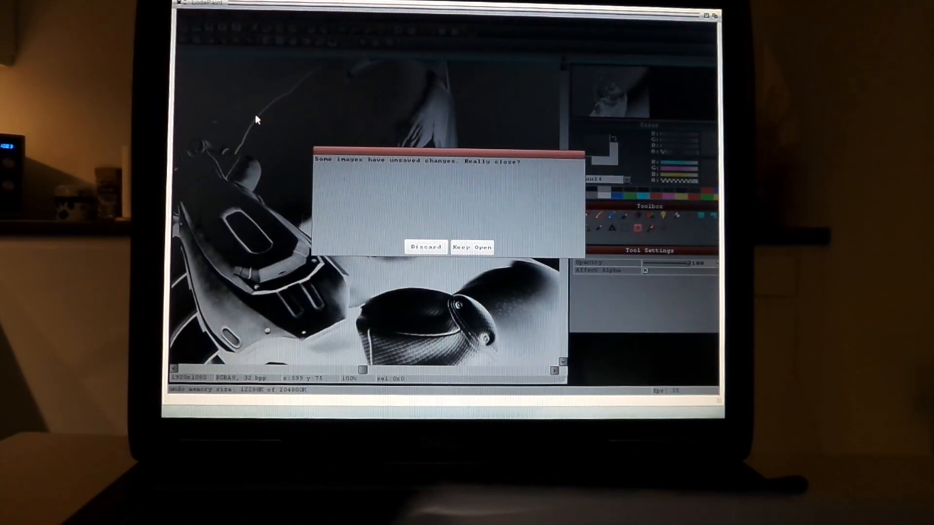
# Discard the unsaved changes to quit LodePaint back to the Work drawer
pyautogui.click(425, 247)
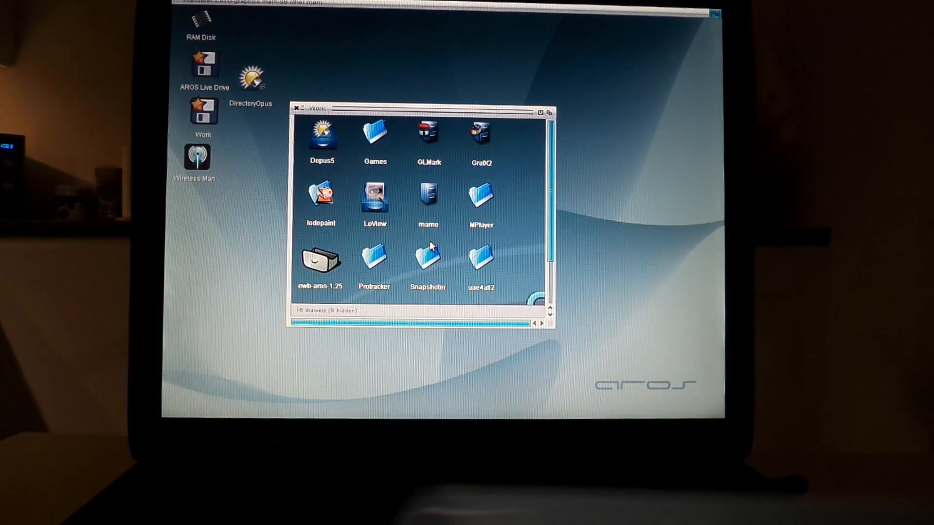
pyautogui.moveTo(439, 342)
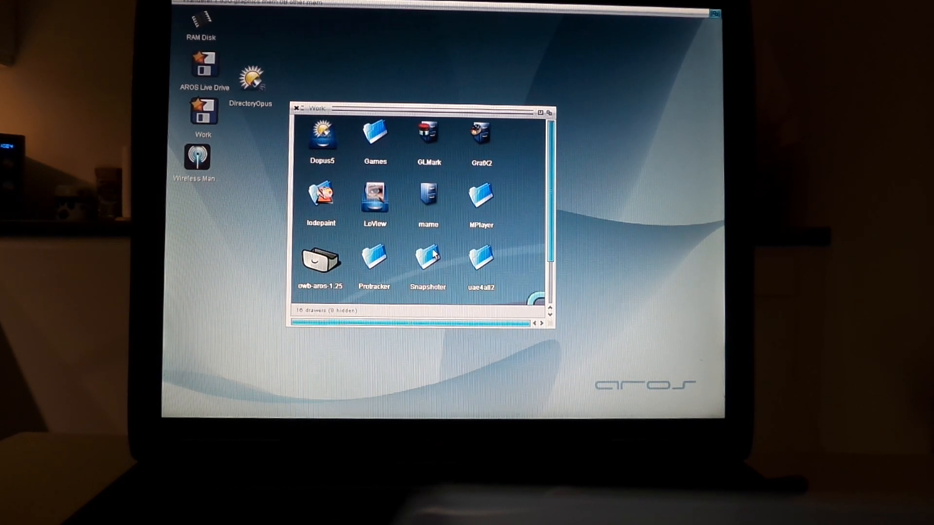
pyautogui.doubleClick(322, 134)
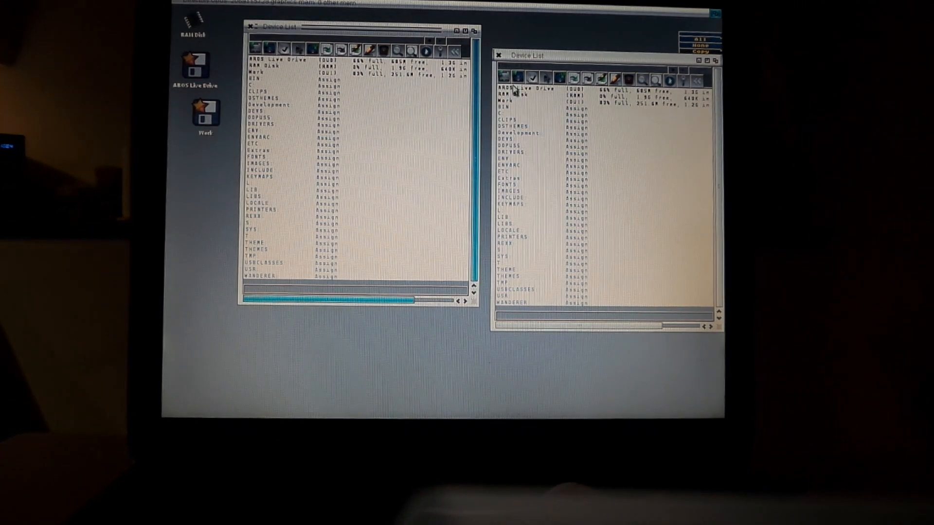
pyautogui.doubleClick(517, 87)
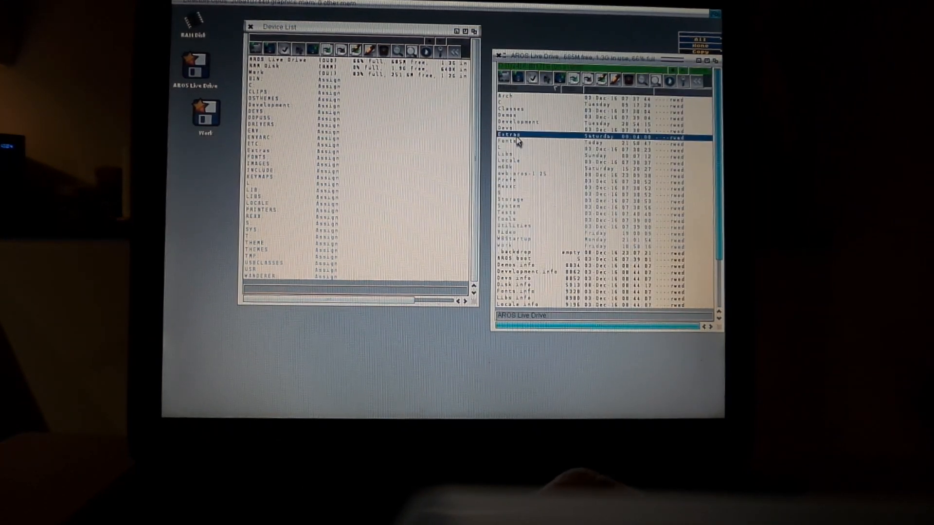
pyautogui.doubleClick(506, 137)
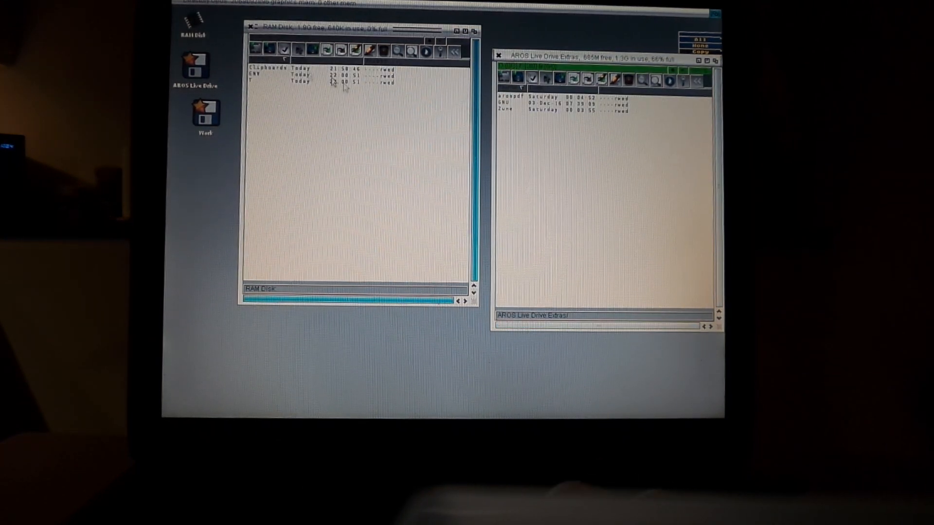
pyautogui.doubleClick(504, 110)
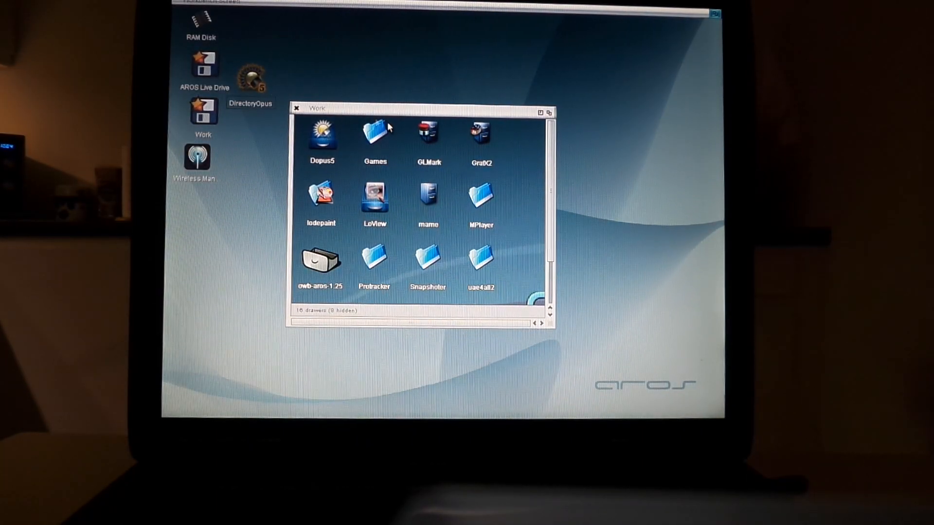
# Launch Odyssey Web Browser from the owb-aros-1.25 drawer
pyautogui.click(295, 108)
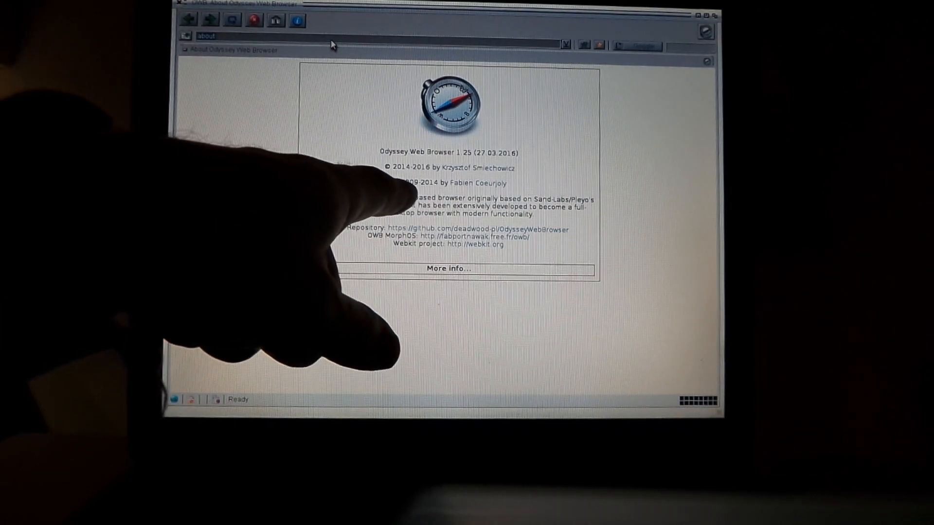
pyautogui.moveTo(333, 45)
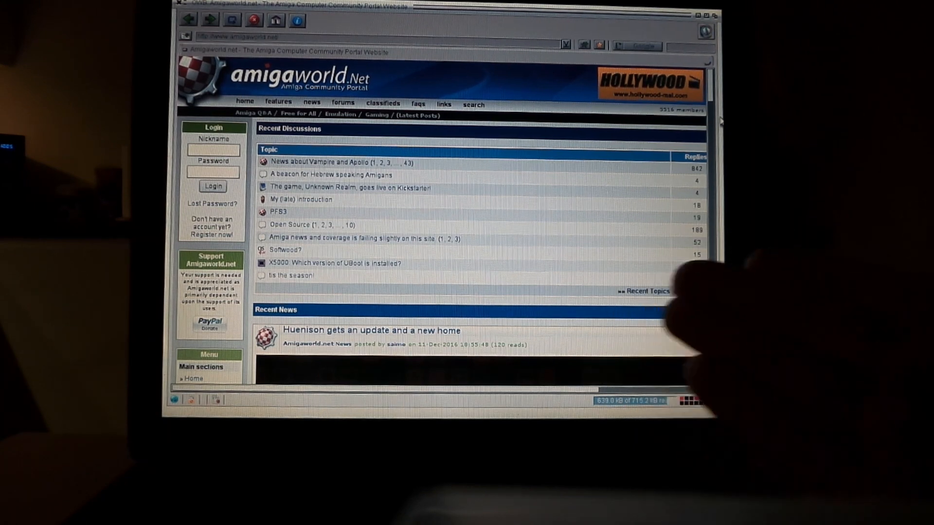
pyautogui.write('nikosidis')
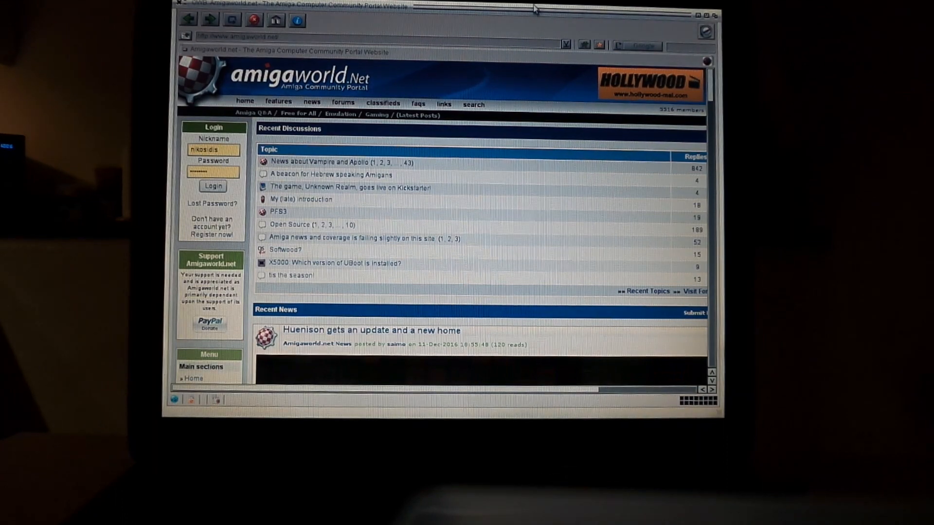
pyautogui.click(178, 6)
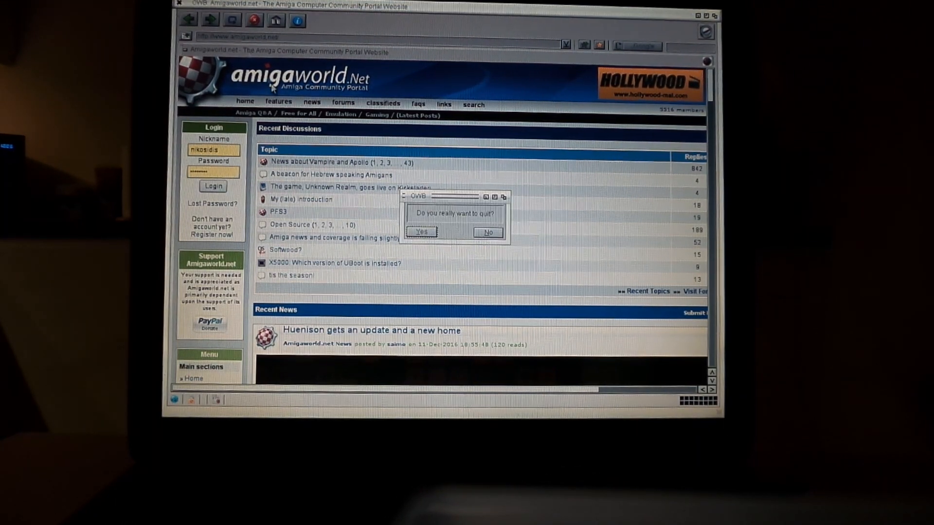
pyautogui.click(421, 232)
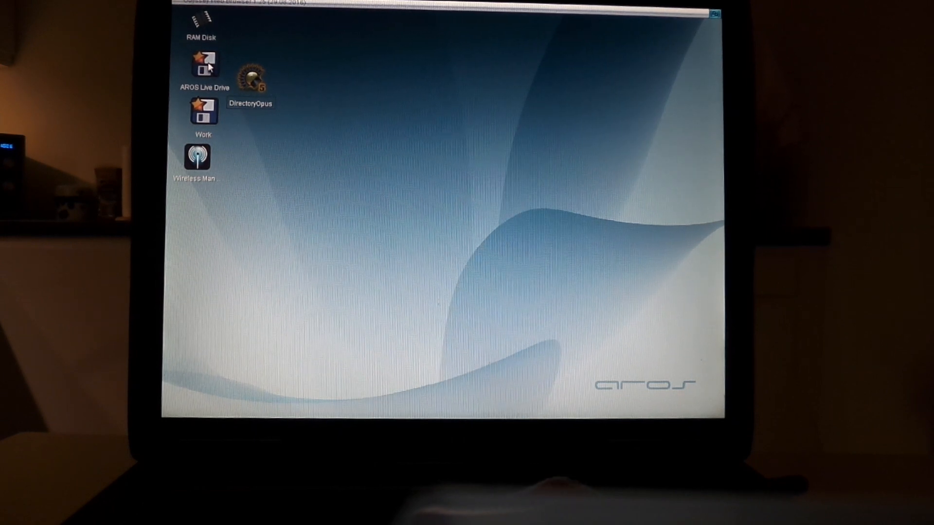
# Open RAM Disk and drag the owb-aros-1.25 drawer into it
pyautogui.doubleClick(203, 111)
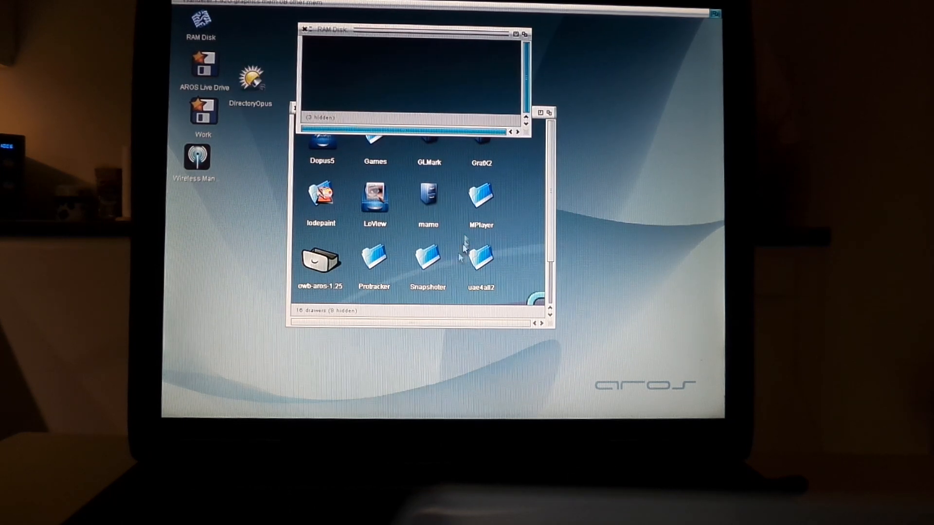
pyautogui.click(319, 260)
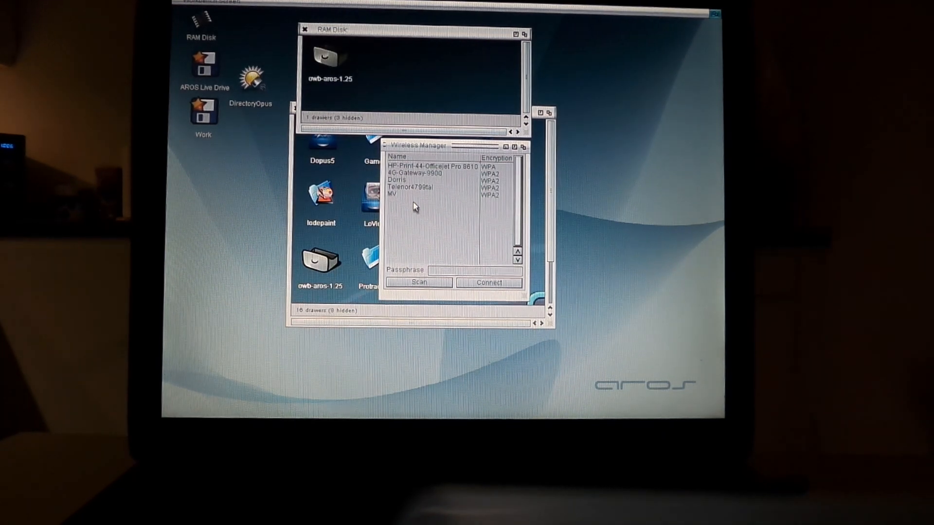
pyautogui.moveTo(450, 217)
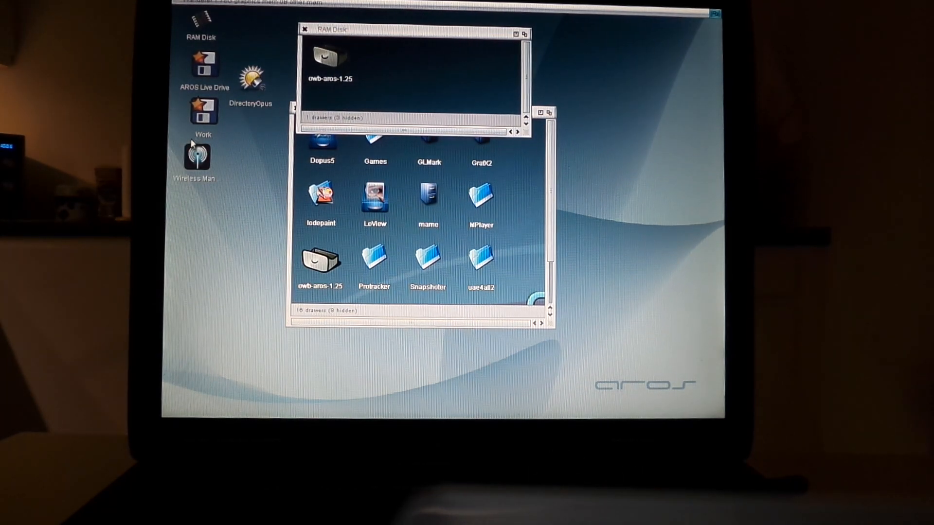
# Open owb-aros-1.25 on RAM Disk and start OWB from that copy
pyautogui.doubleClick(320, 258)
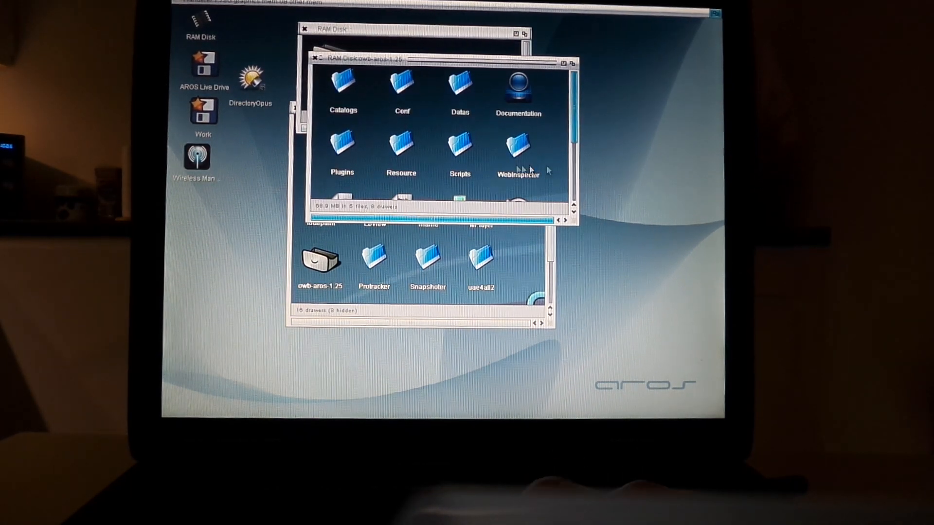
pyautogui.scroll(-3)
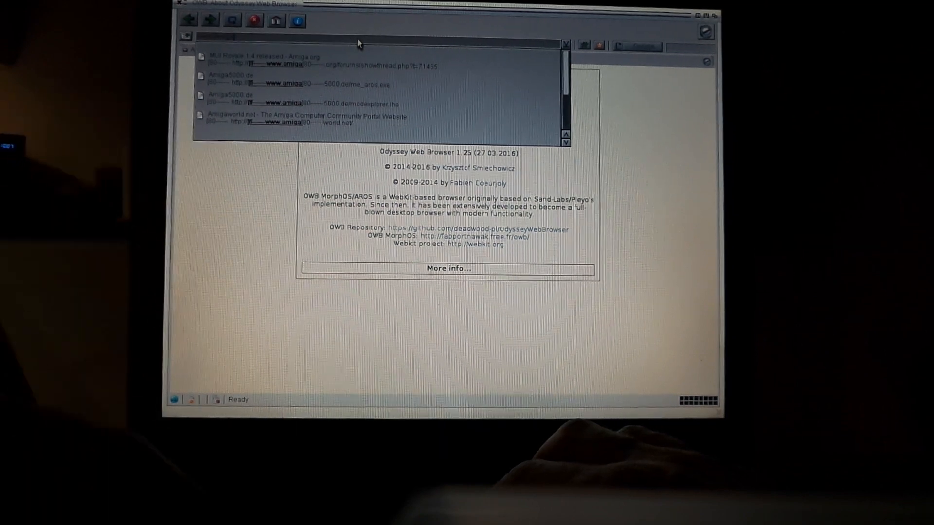
# Load amigaworld.net from the URL history, then enter amazon.co.uk in the address bar
pyautogui.click(298, 119)
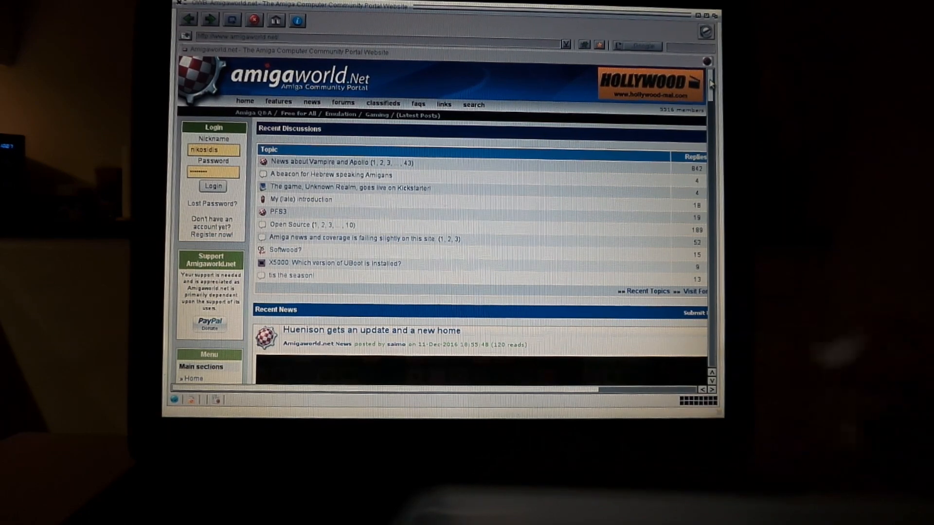
pyautogui.scroll(-3)
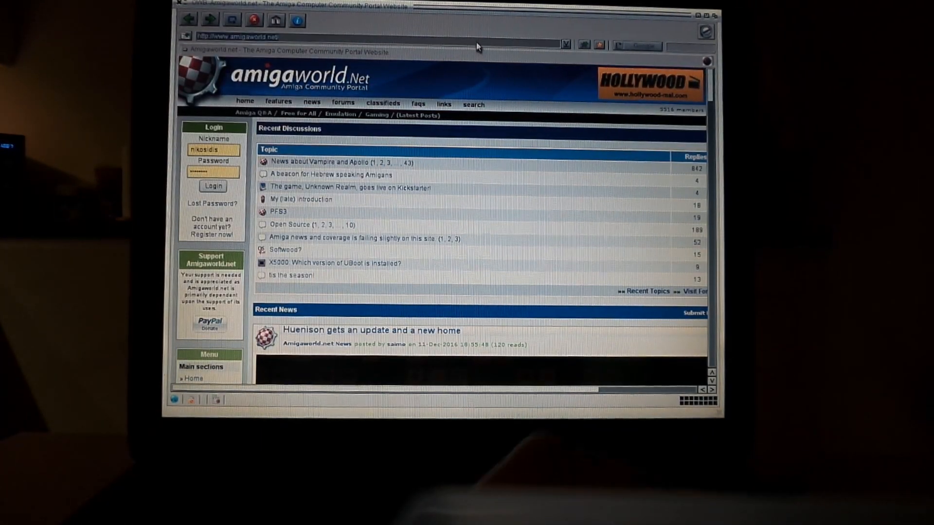
pyautogui.click(564, 36)
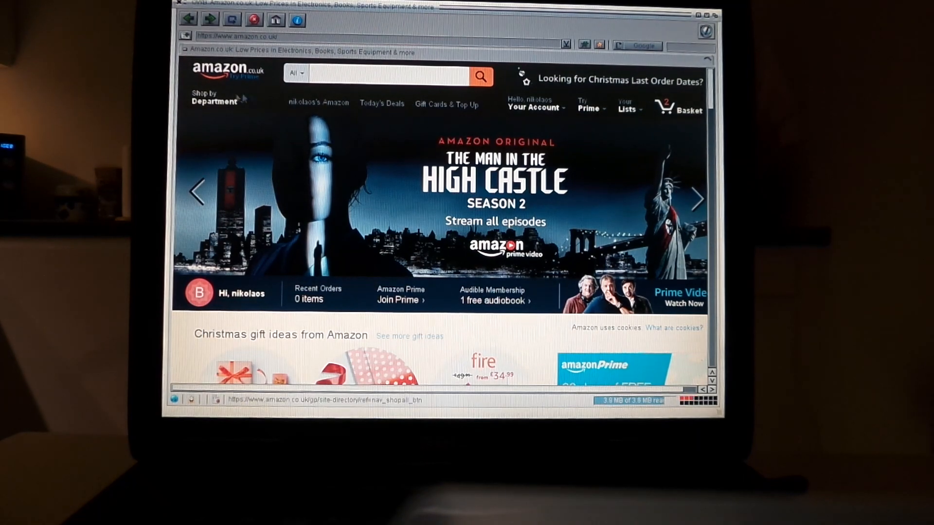
# Go to Amazon's Books store via Shop by Department > Books & Audible and scroll its offers
pyautogui.click(214, 97)
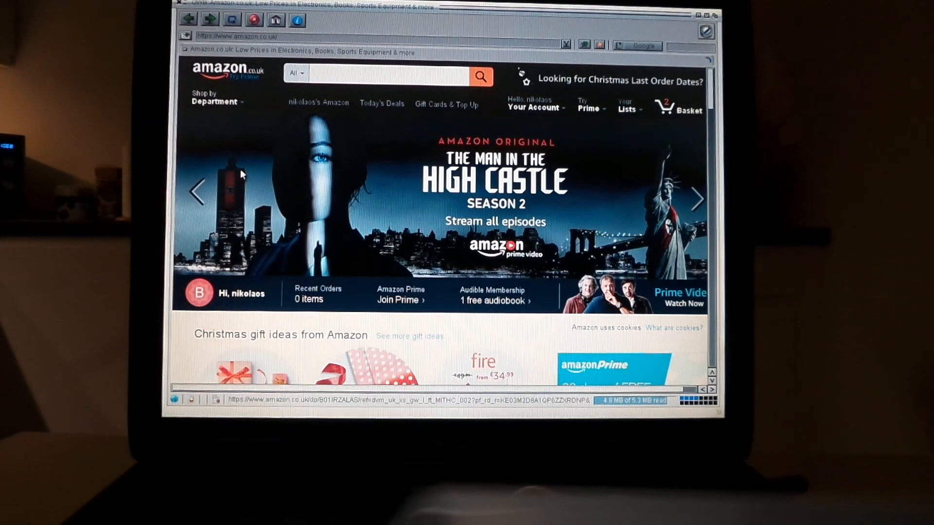
pyautogui.click(214, 97)
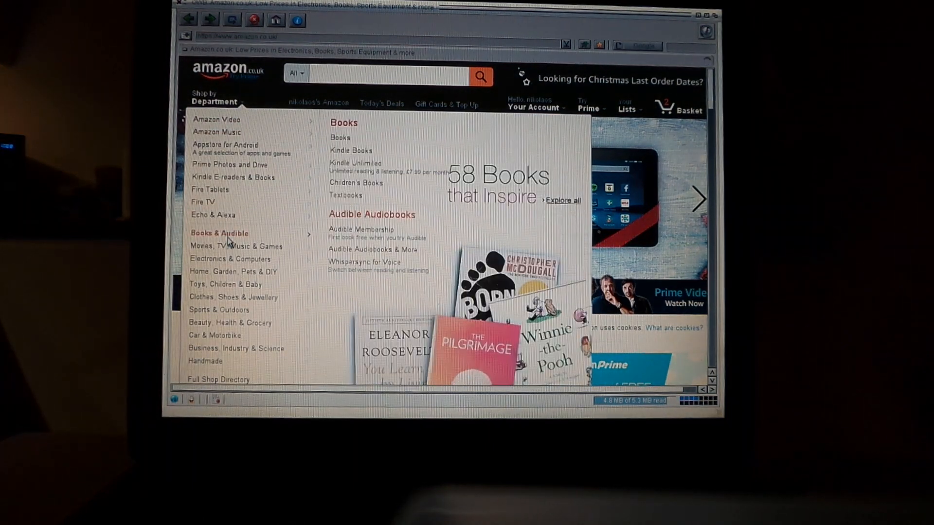
pyautogui.click(338, 137)
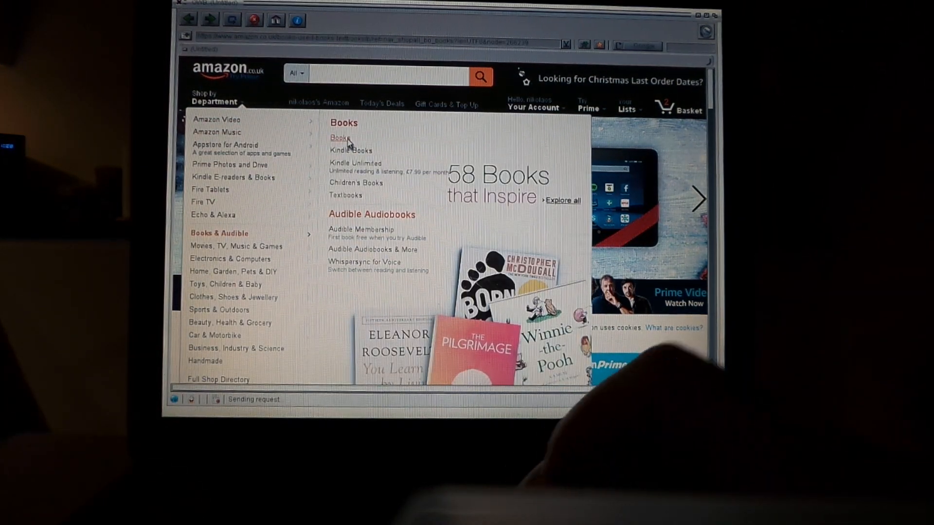
pyautogui.click(338, 137)
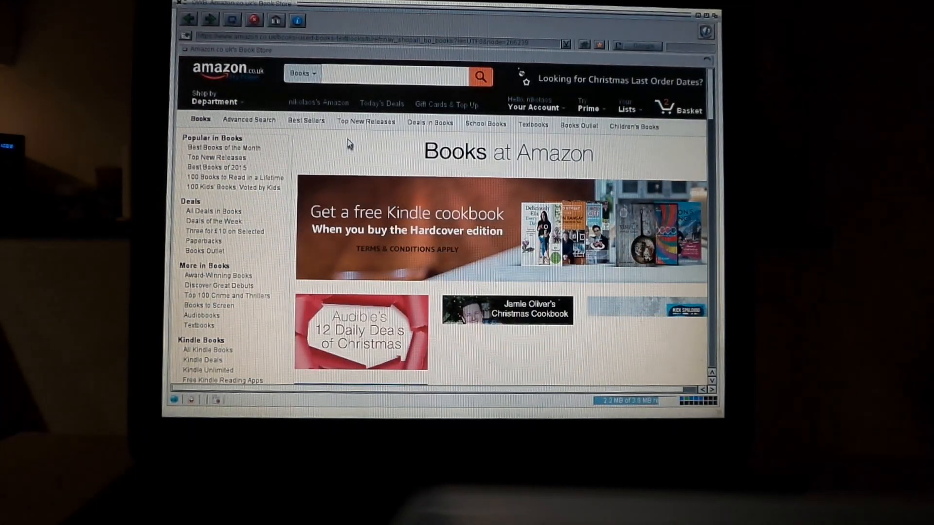
pyautogui.scroll(-3)
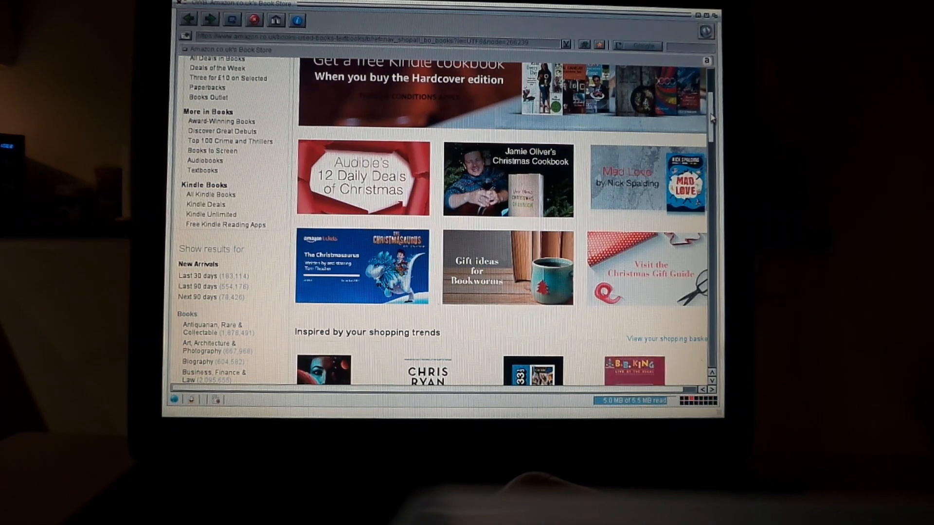
pyautogui.scroll(-3)
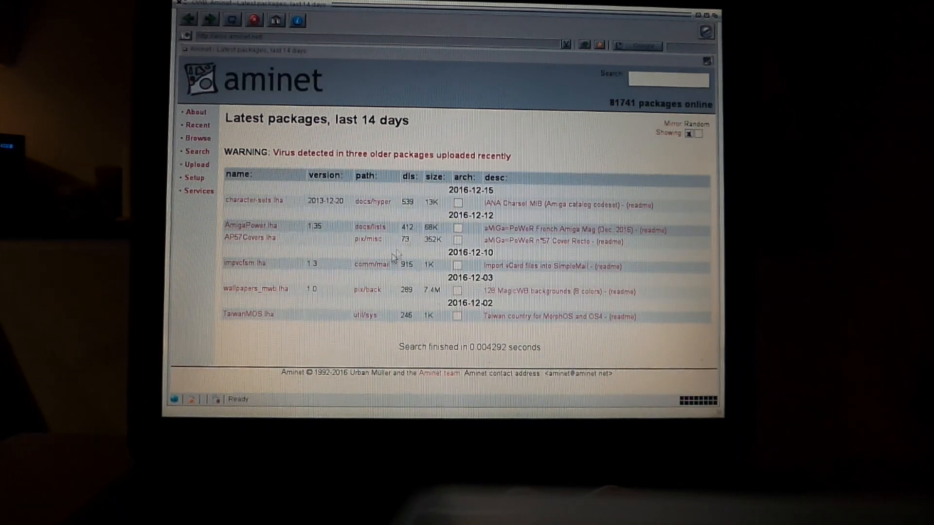
pyautogui.moveTo(336, 283)
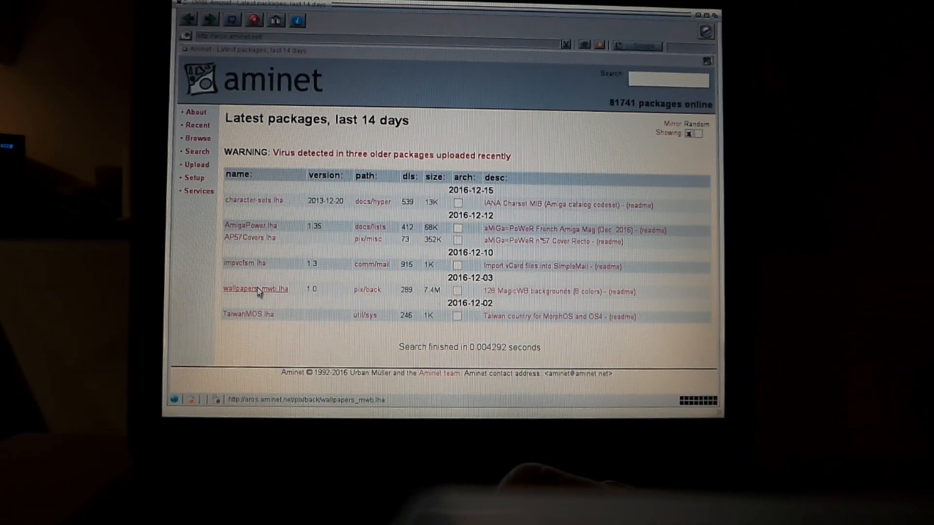
# Download wallpapers_mwb.lha from Aminet and show it under Finished downloads
pyautogui.click(256, 289)
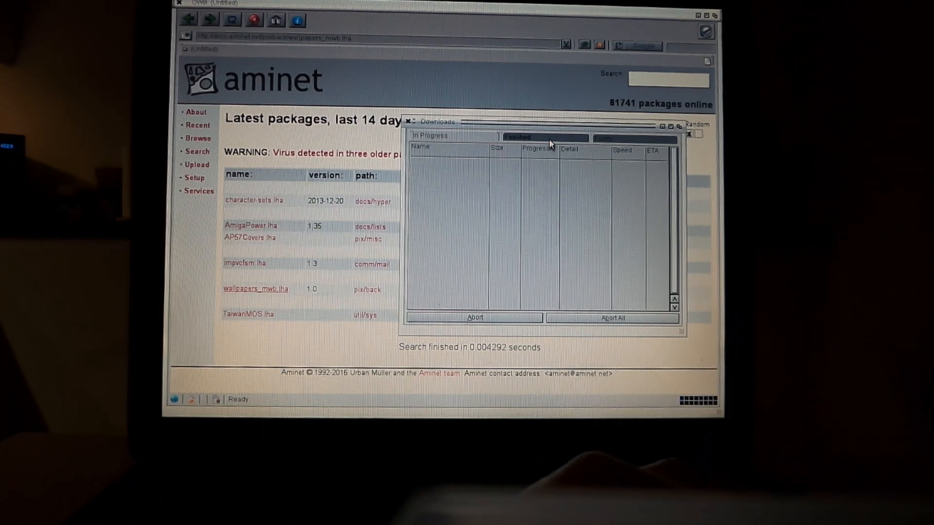
pyautogui.click(517, 137)
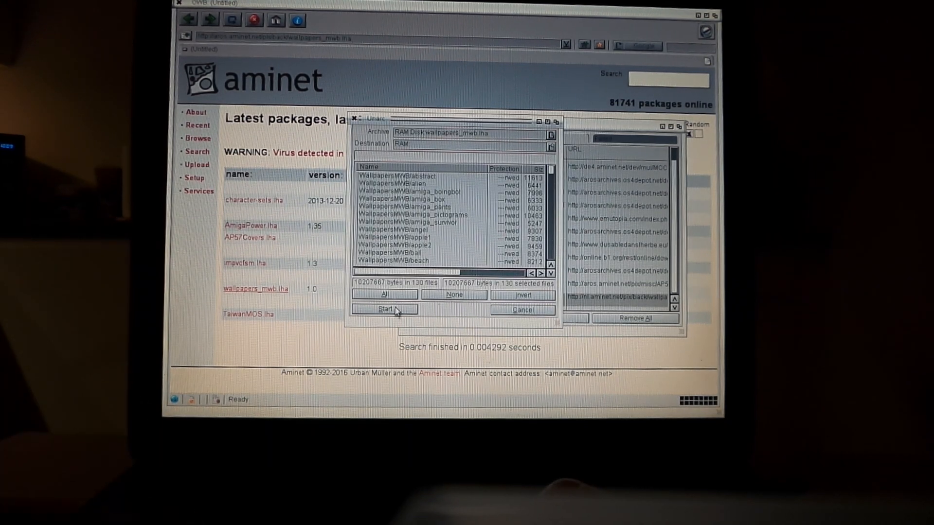
# Start Unarc extracting all 130 wallpaper files into RAM Disk
pyautogui.click(383, 310)
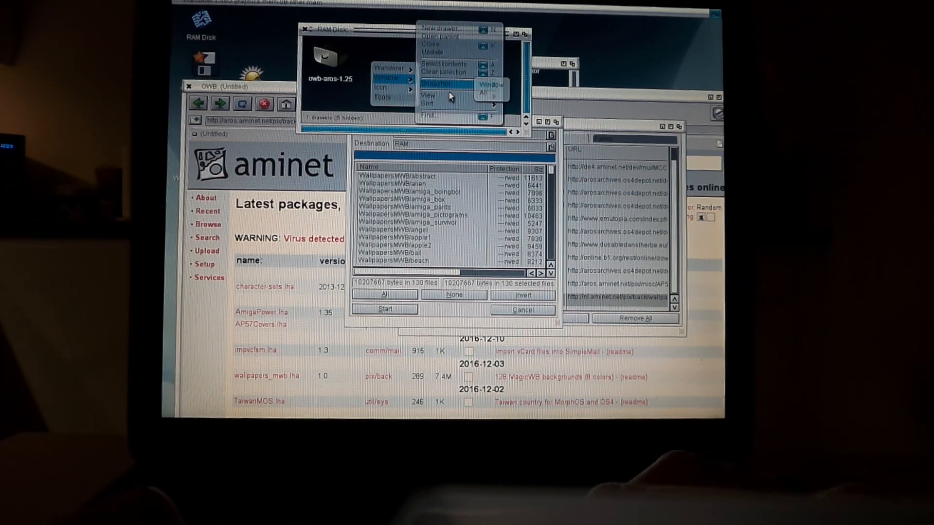
# Set RAM Disk to View > All files and open the revealed WallpapersMWB drawer
pyautogui.click(491, 84)
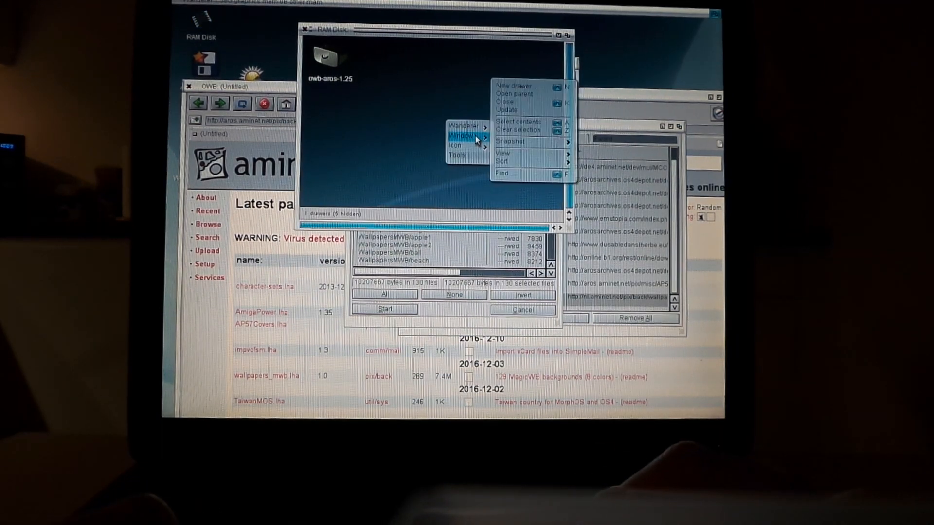
pyautogui.click(501, 153)
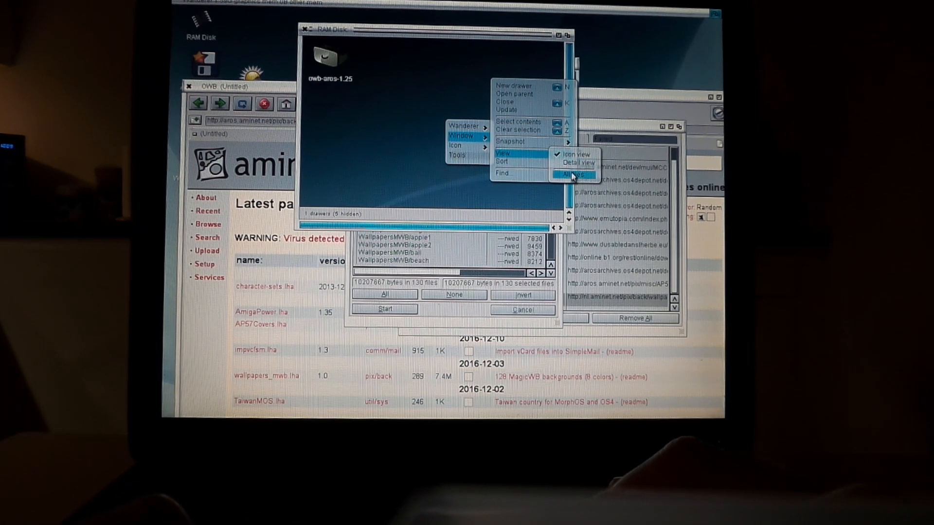
pyautogui.click(570, 173)
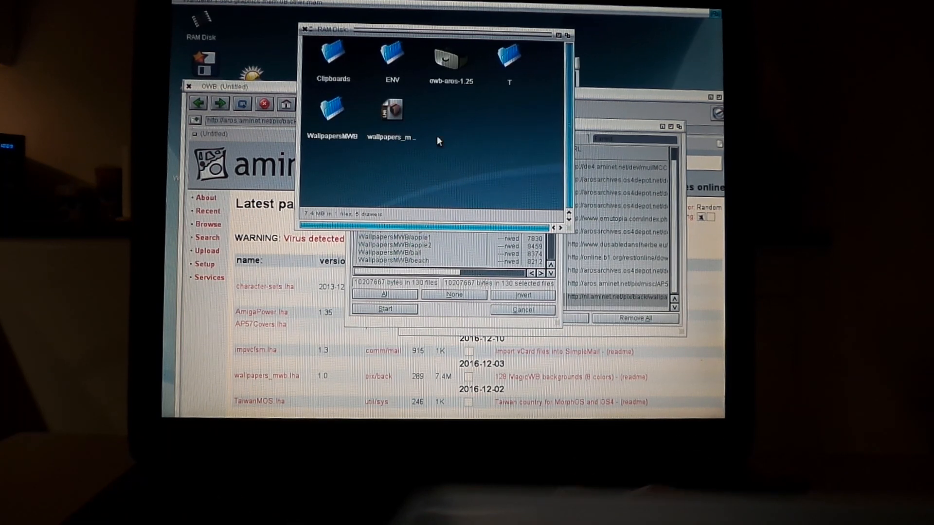
pyautogui.doubleClick(333, 110)
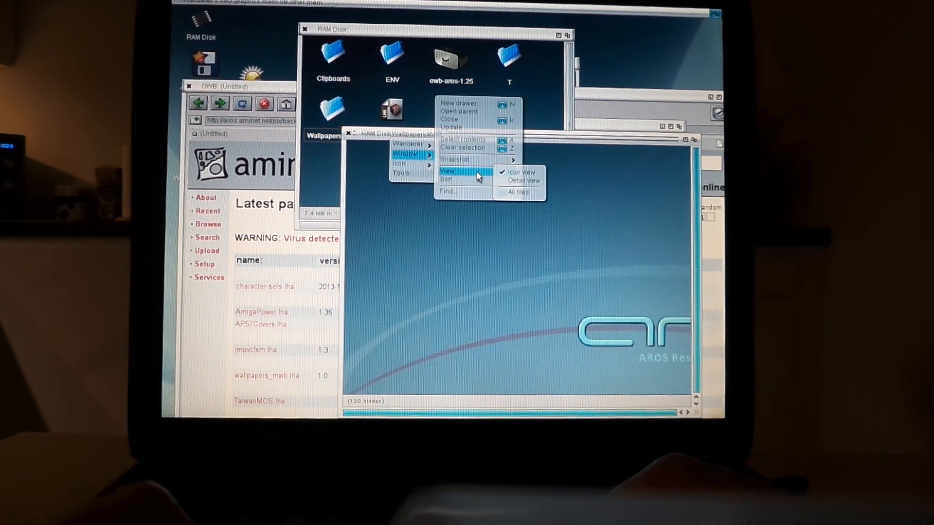
# Show all files in WallpapersMWB and scroll through the 129 wallpaper icons
pyautogui.click(521, 172)
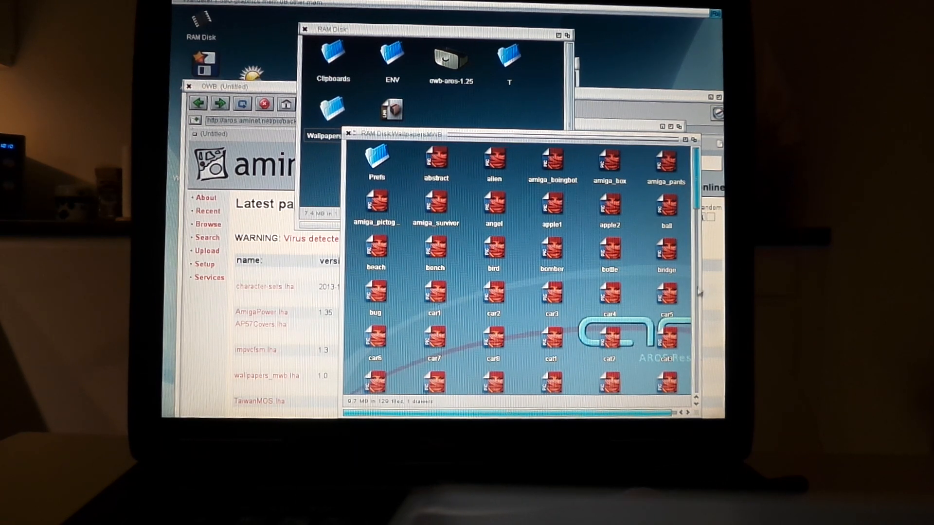
pyautogui.scroll(-3)
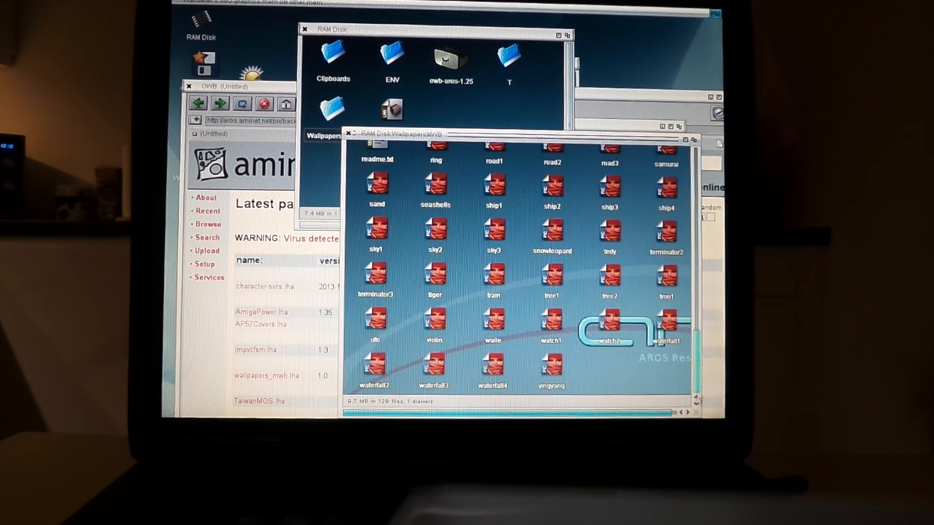